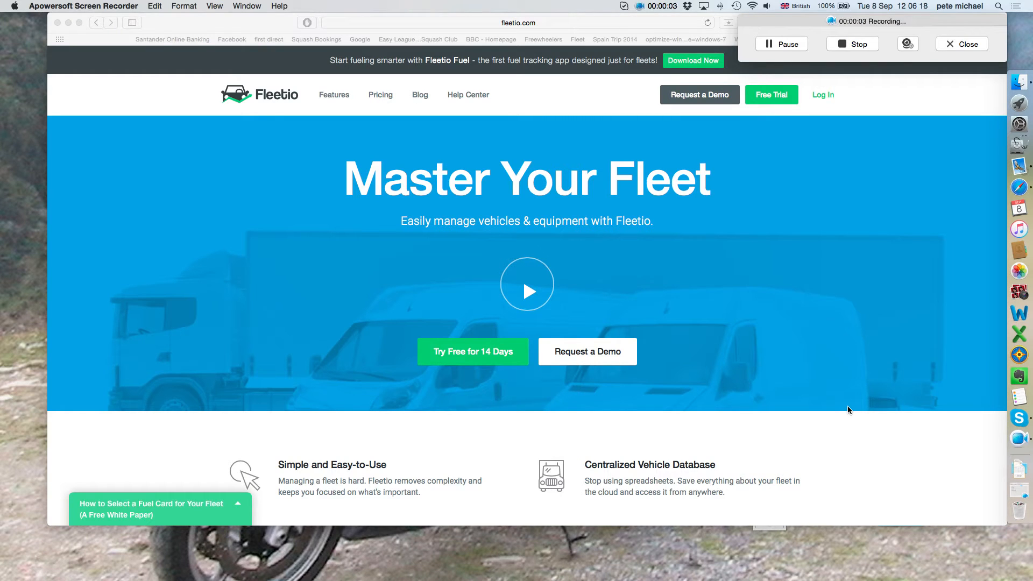
{"action": "mouse_move", "coordinate": [558, 278]}
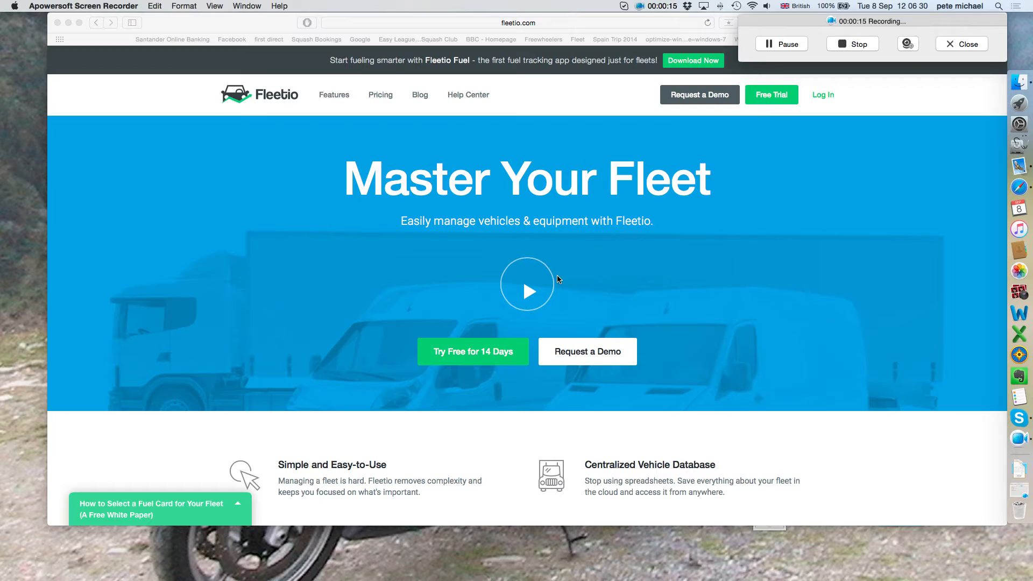
{"action": "mouse_move", "coordinate": [876, 197]}
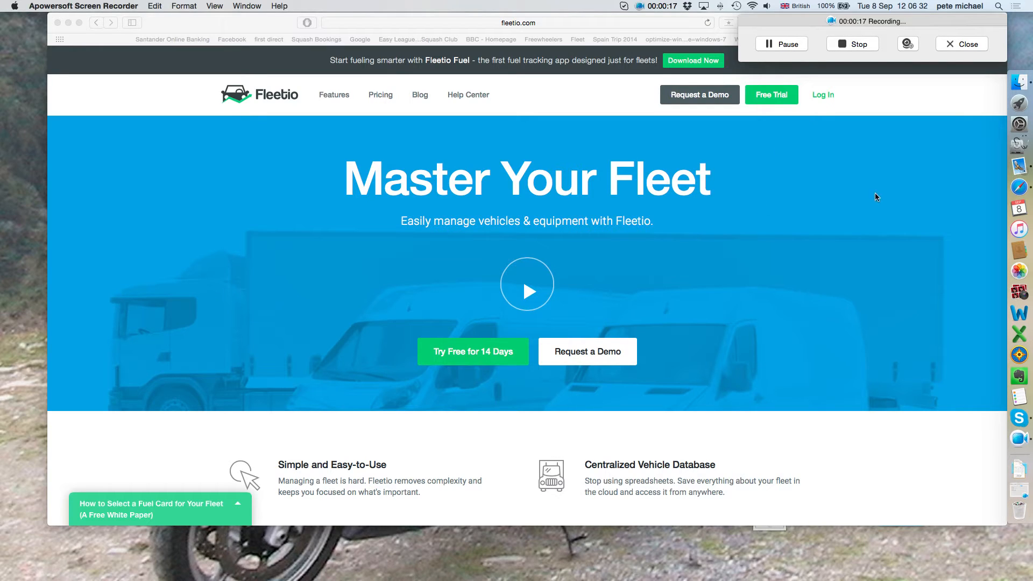
{"action": "mouse_move", "coordinate": [754, 262]}
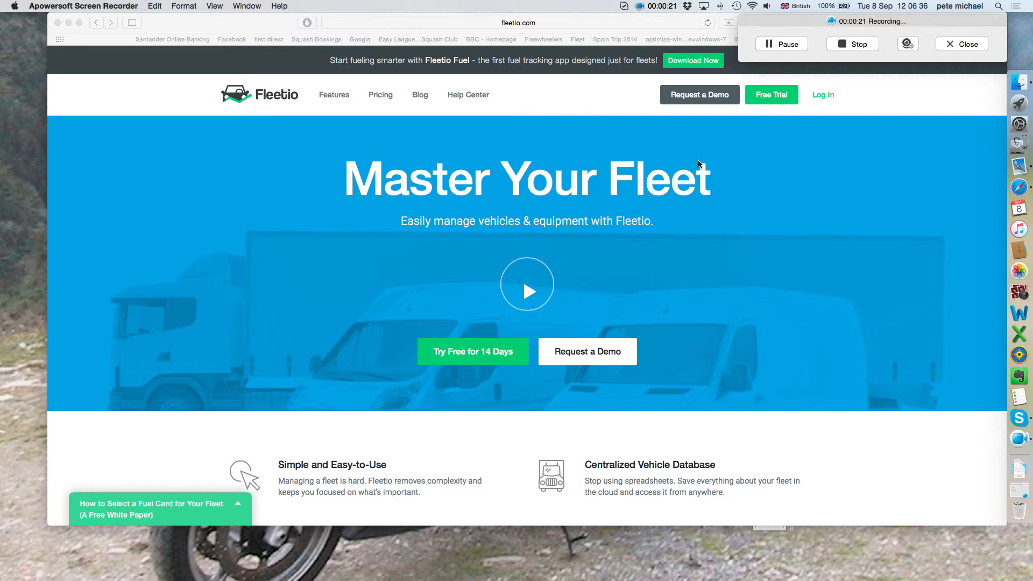
{"action": "mouse_move", "coordinate": [662, 219]}
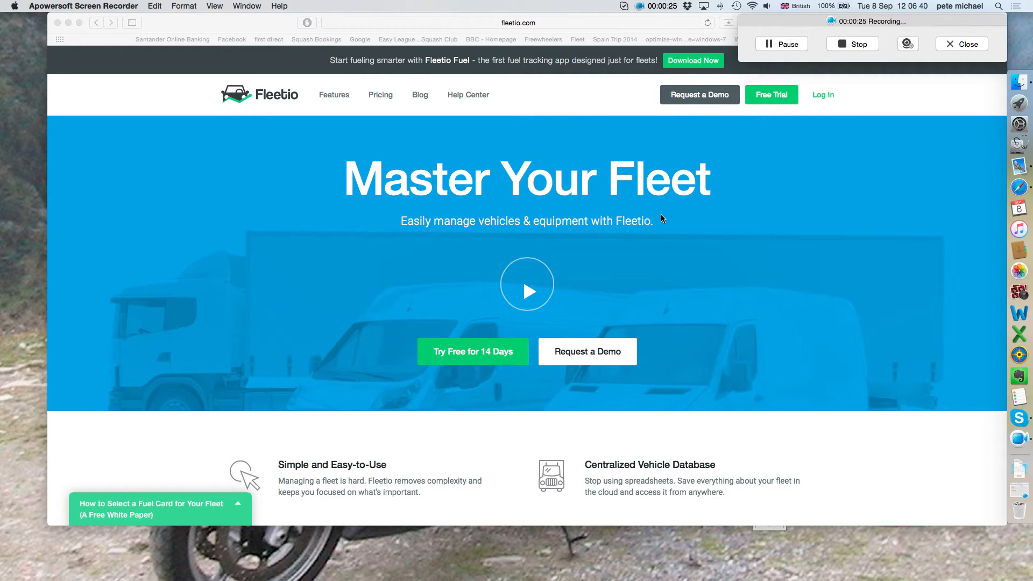
{"action": "mouse_move", "coordinate": [1016, 65]}
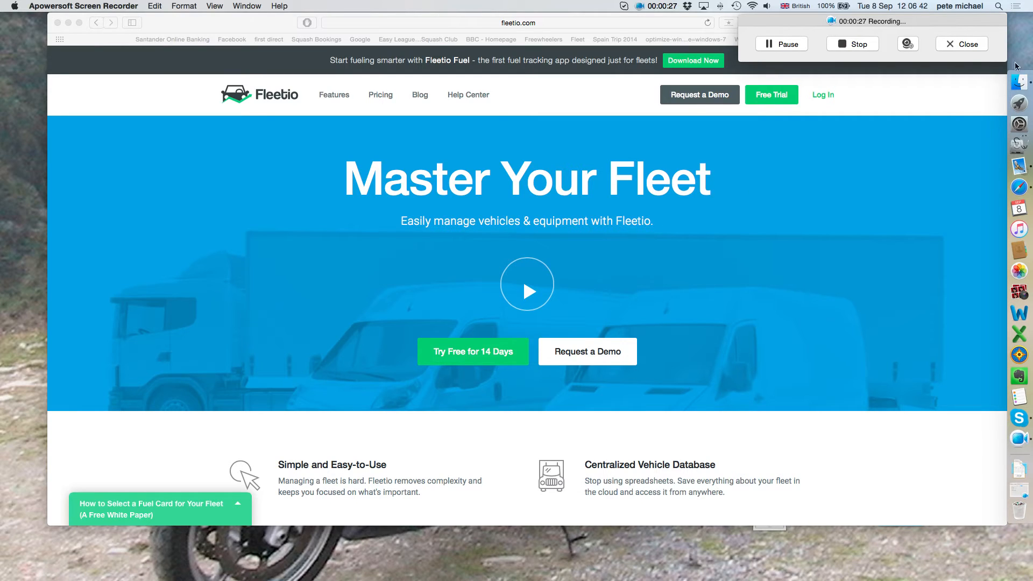
{"action": "mouse_move", "coordinate": [701, 220]}
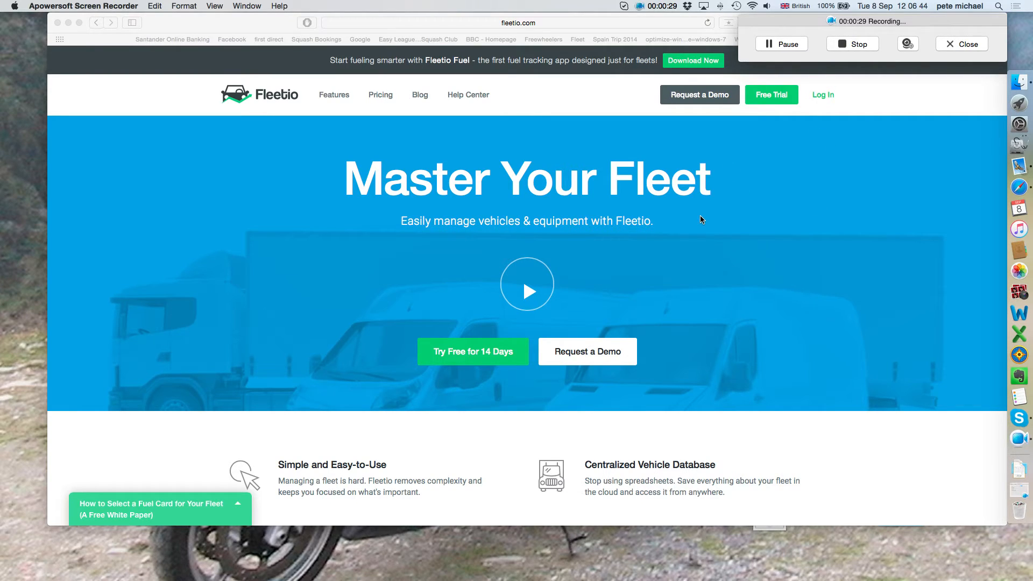
{"action": "mouse_move", "coordinate": [606, 223]}
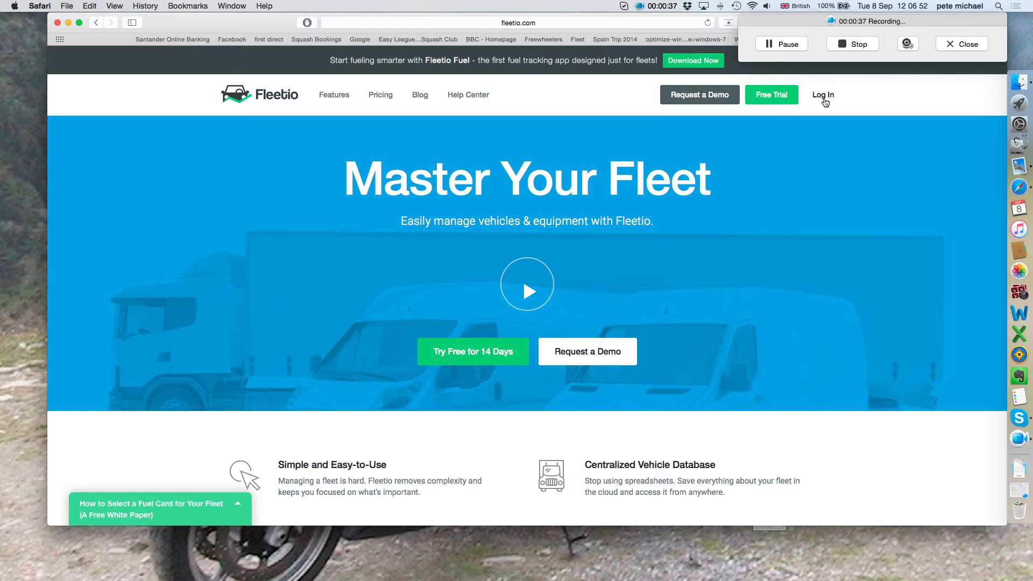
Step: Sign in to the Freewheelers Fleet account and view its dashboard widgets
{"action": "left_click", "coordinate": [822, 95]}
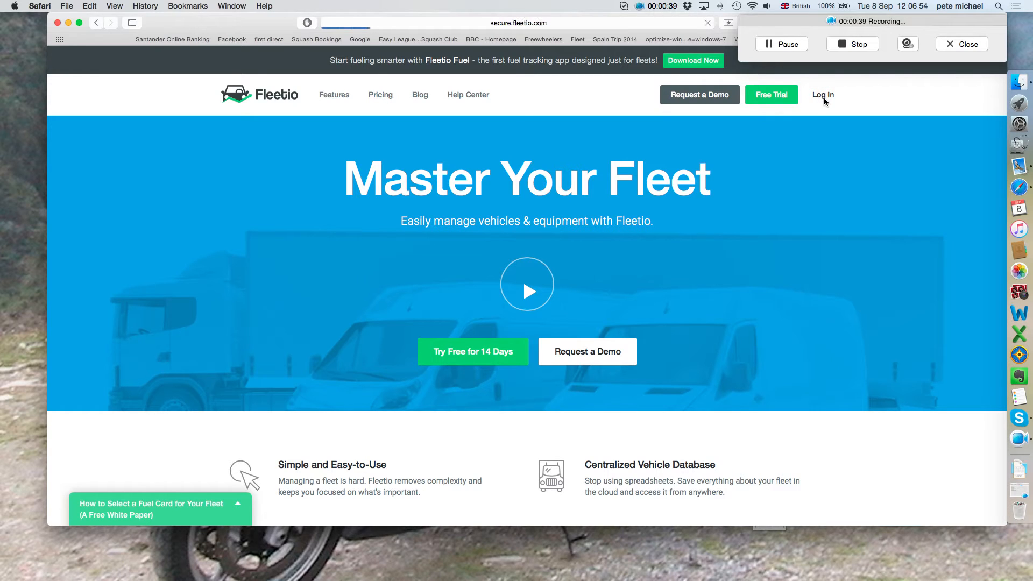
{"action": "left_click", "coordinate": [822, 94]}
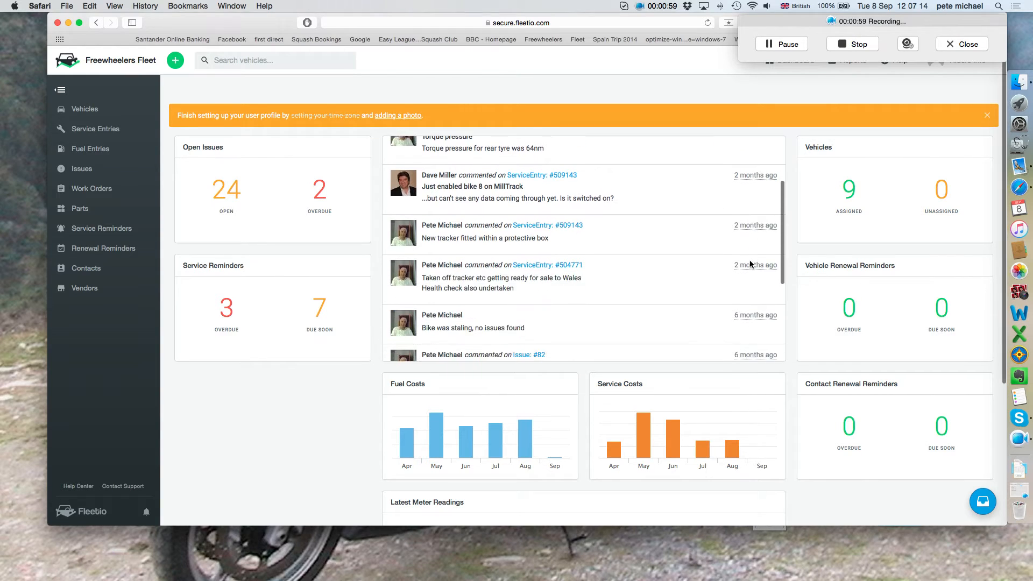
{"action": "scroll", "scroll_direction": "up", "scroll_amount": 3}
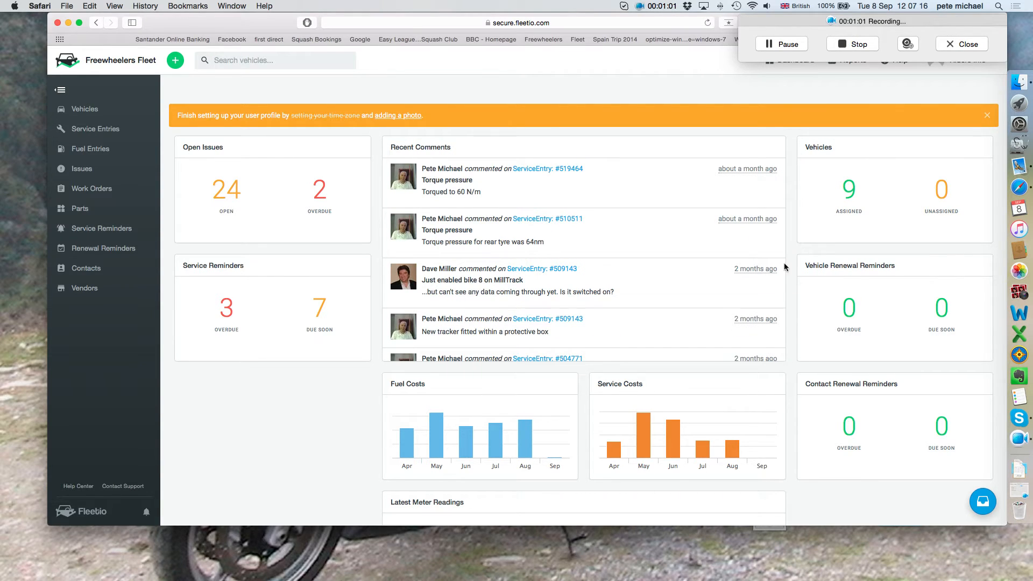
{"action": "mouse_move", "coordinate": [192, 228]}
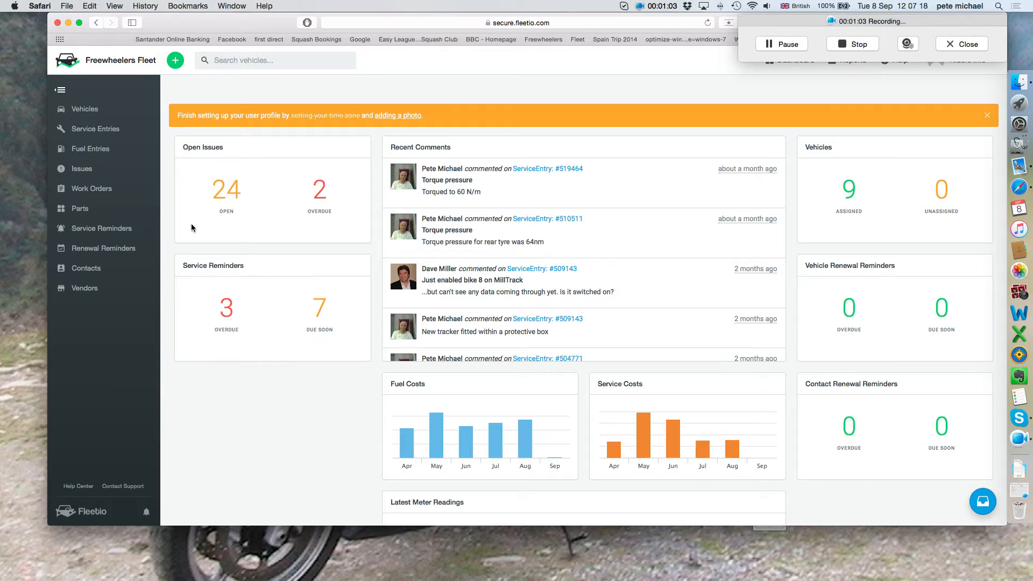
{"action": "mouse_move", "coordinate": [225, 199]}
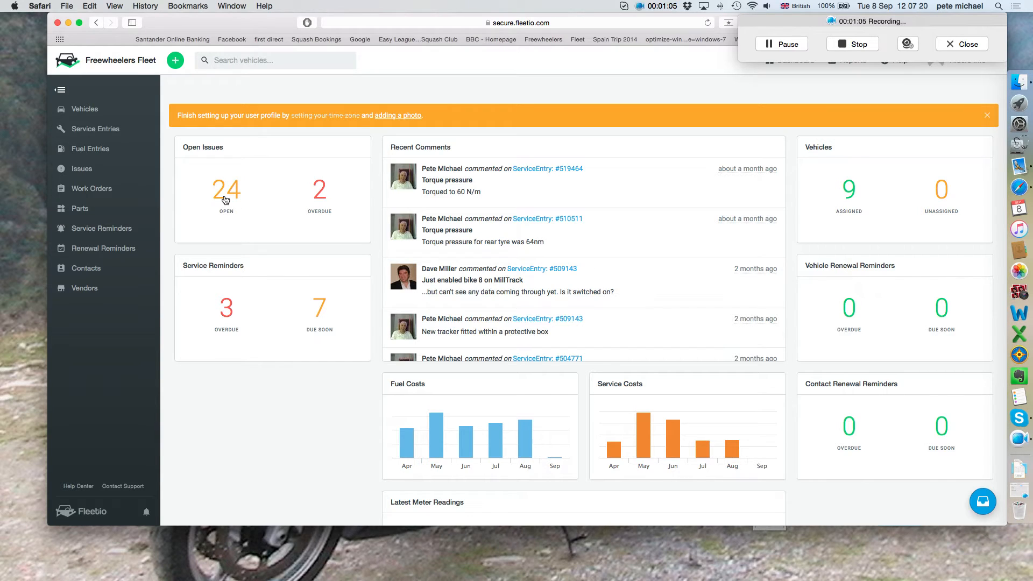
{"action": "mouse_move", "coordinate": [230, 196]}
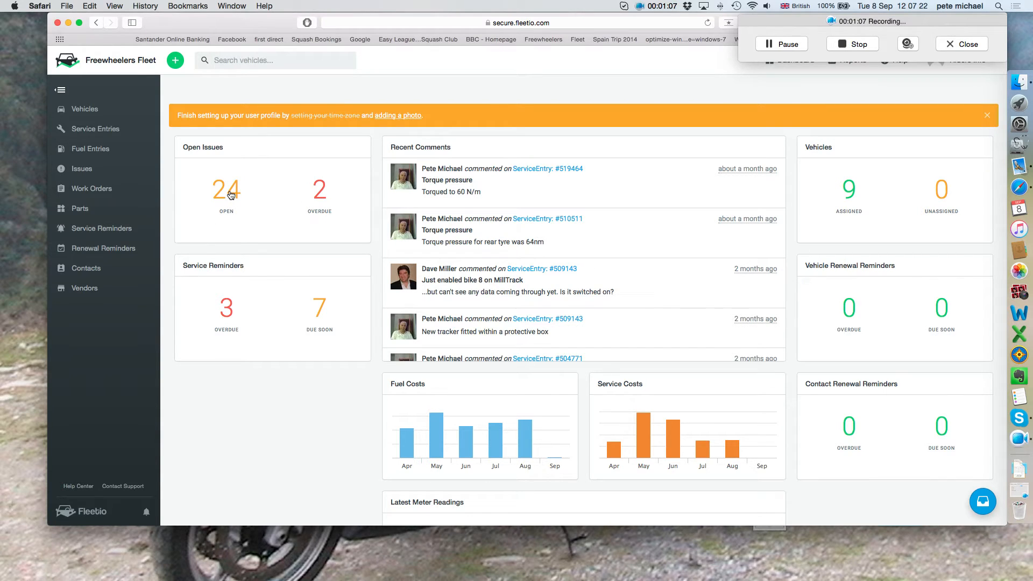
{"action": "mouse_move", "coordinate": [295, 208]}
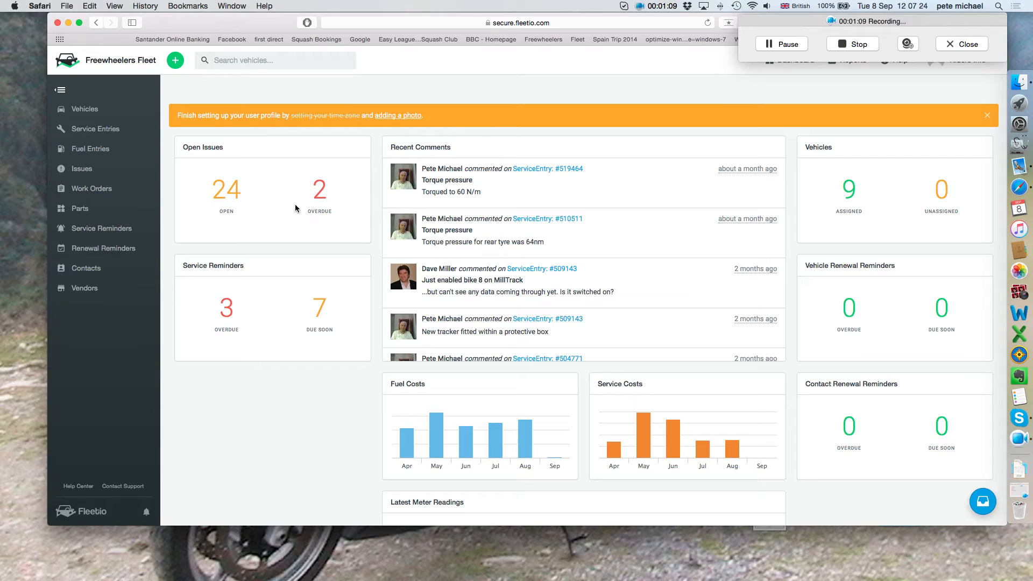
{"action": "mouse_move", "coordinate": [202, 314]}
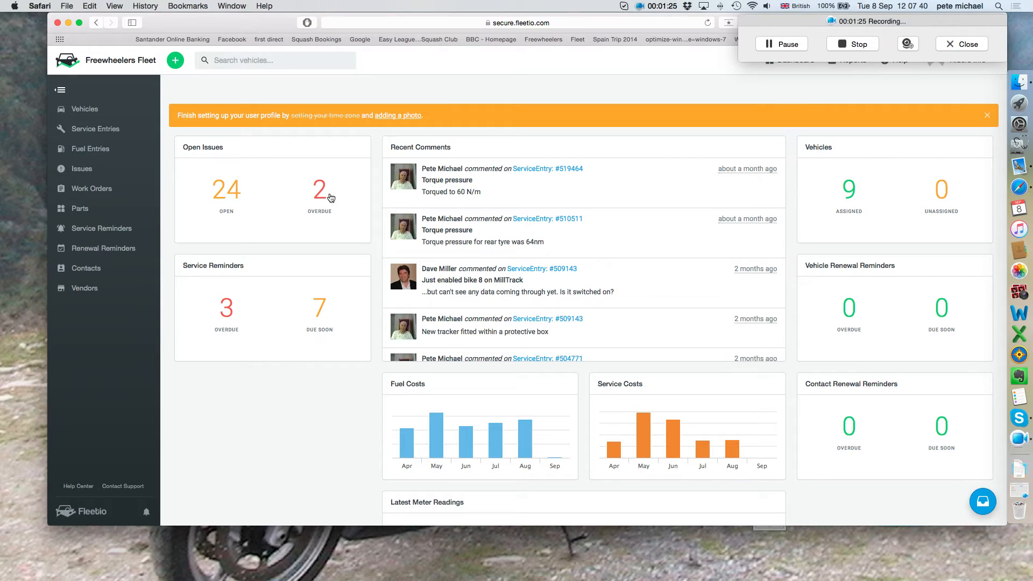
{"action": "mouse_move", "coordinate": [672, 367]}
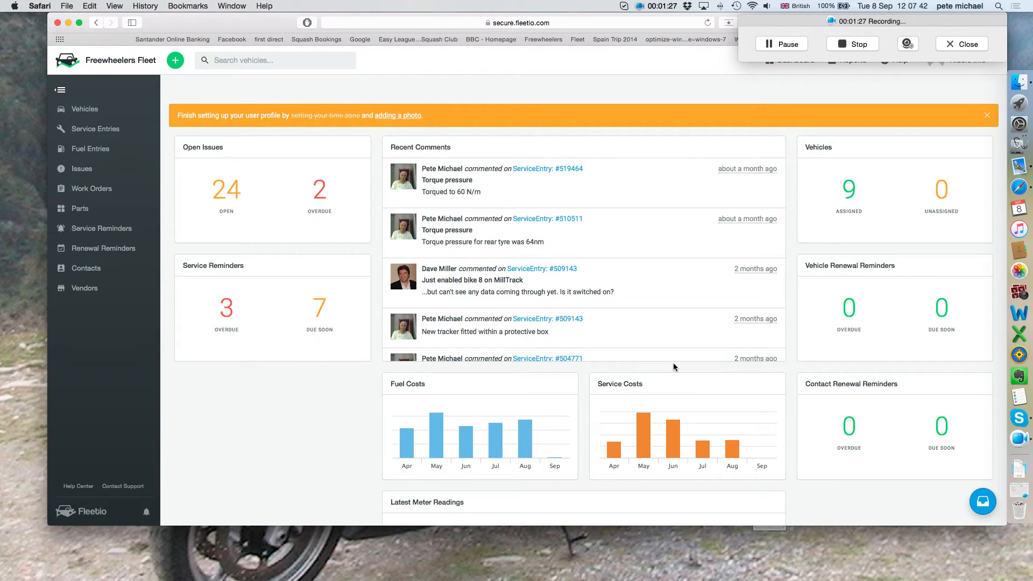
Step: Scroll down to the Latest Meter Readings chart showing Bike 5 at 36,144 mi
{"action": "scroll", "scroll_direction": "down", "scroll_amount": 3}
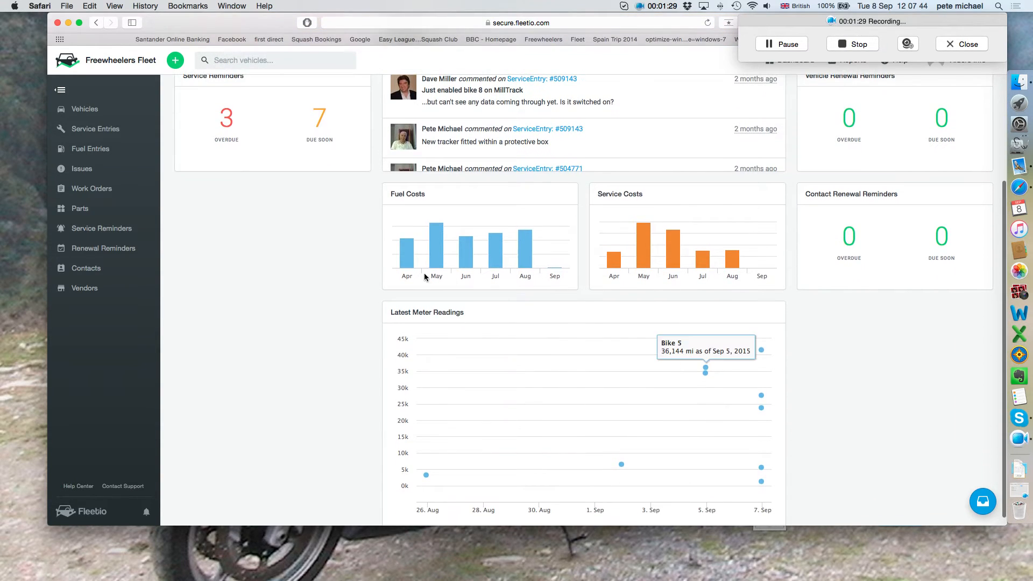
{"action": "mouse_move", "coordinate": [495, 253]}
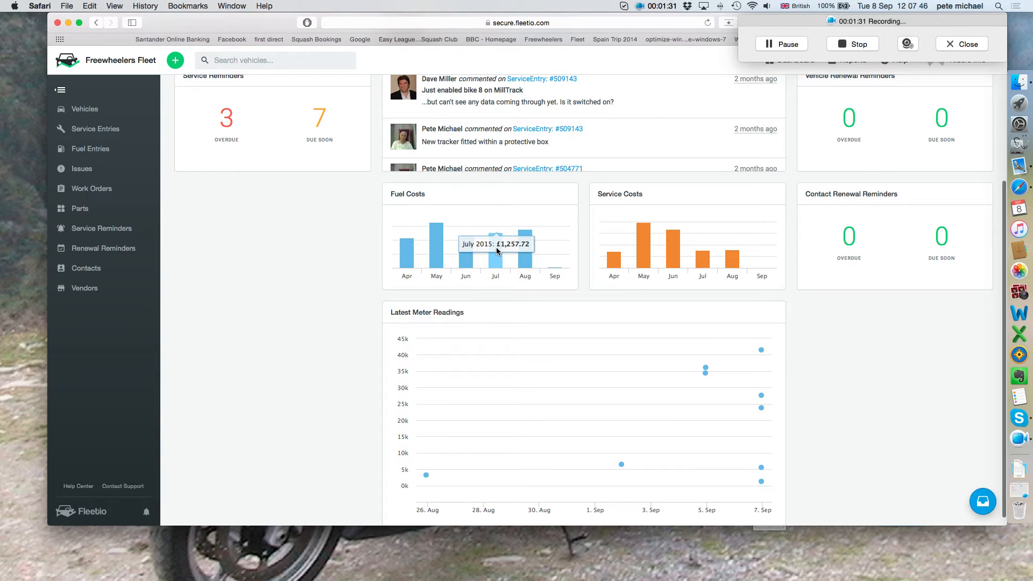
{"action": "mouse_move", "coordinate": [436, 256]}
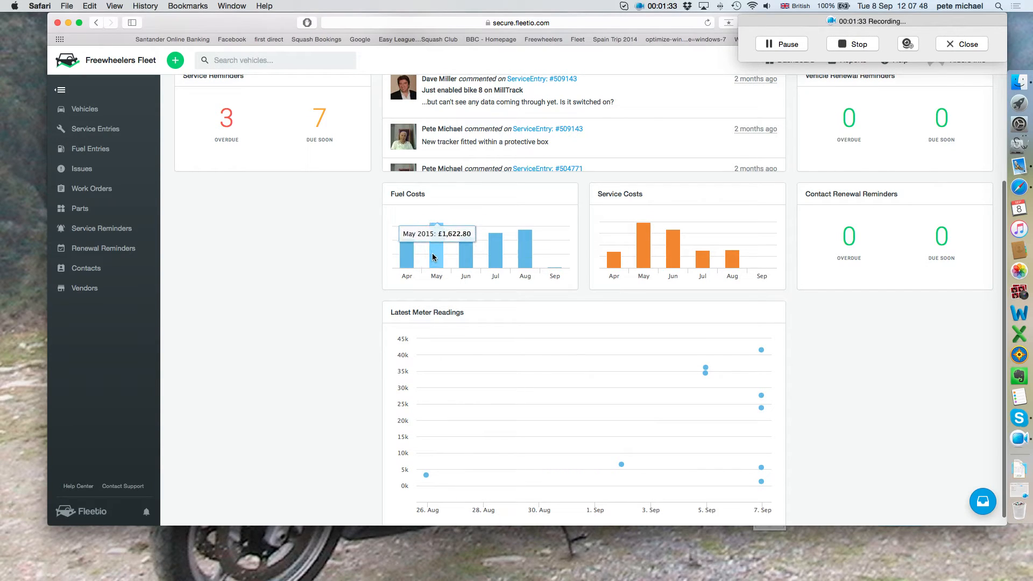
{"action": "mouse_move", "coordinate": [495, 250]}
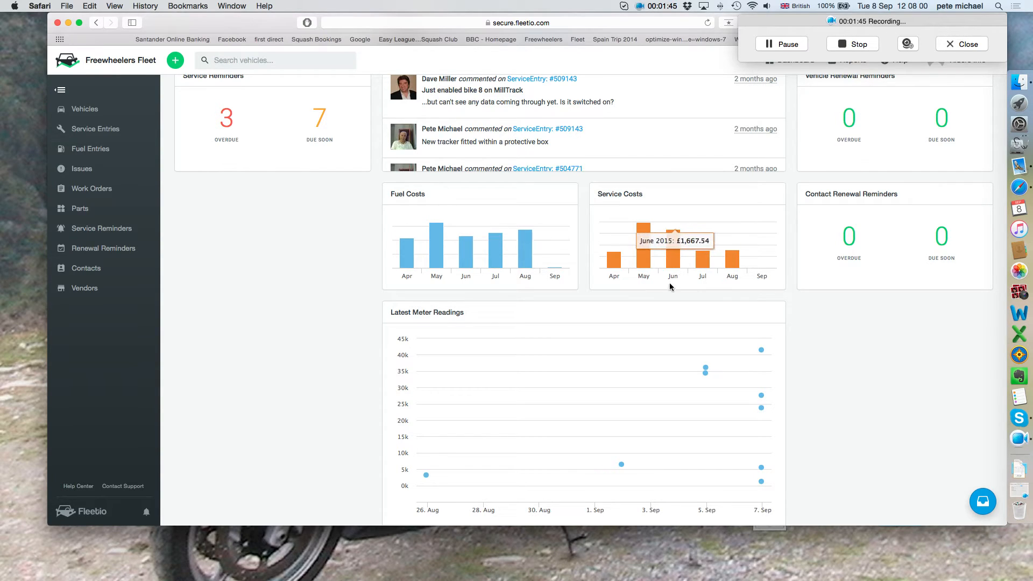
{"action": "mouse_move", "coordinate": [732, 257]}
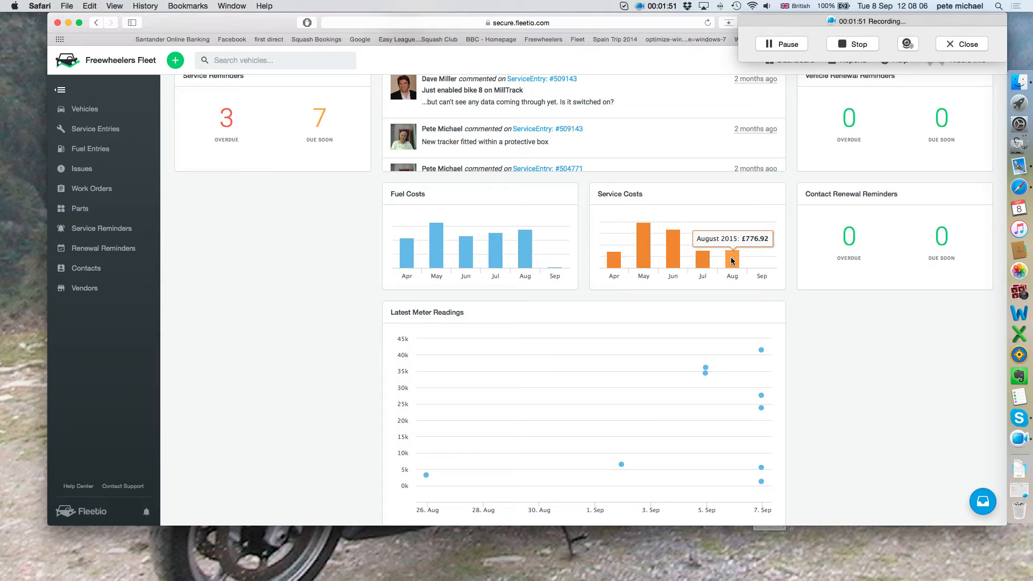
{"action": "mouse_move", "coordinate": [600, 348]}
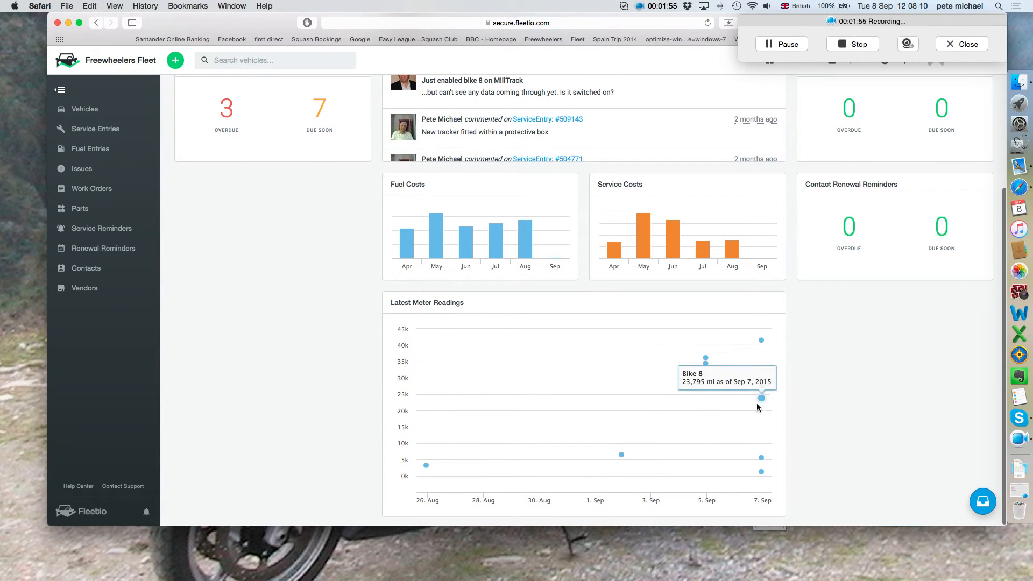
{"action": "mouse_move", "coordinate": [426, 466]}
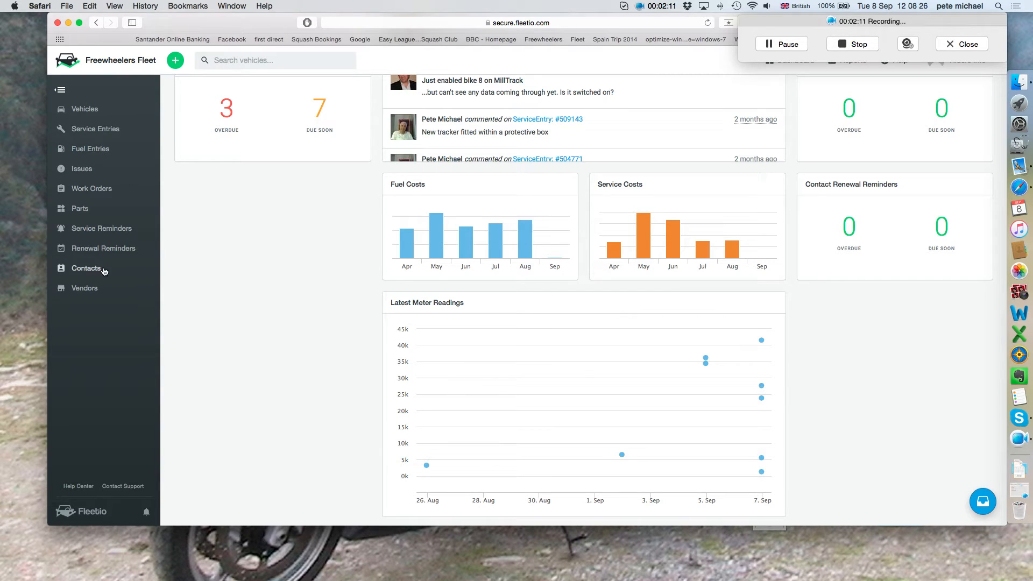
{"action": "mouse_move", "coordinate": [58, 152]}
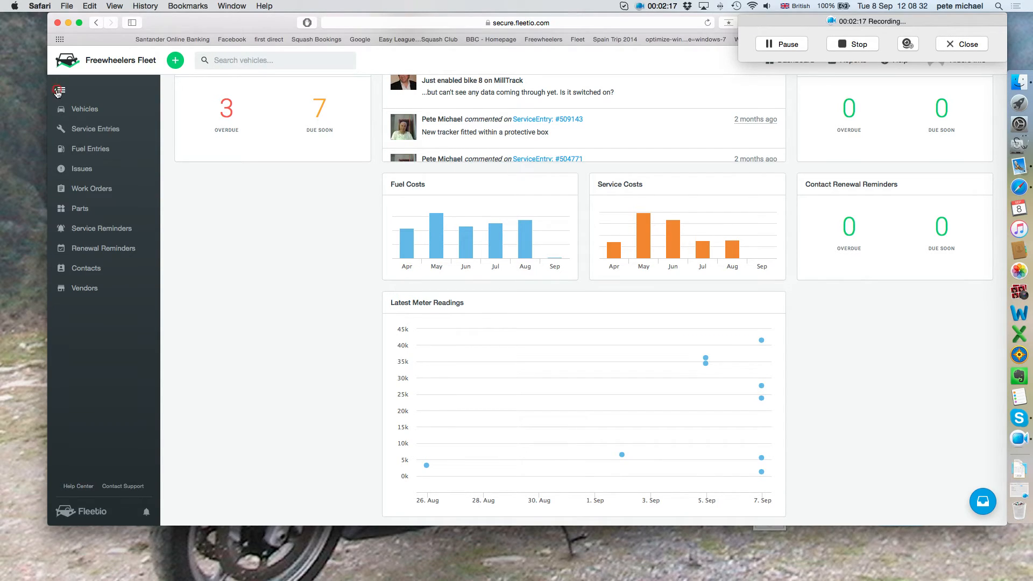
Step: Collapse and re-expand the sidebar so section names like Vehicles and Contacts show
{"action": "left_click", "coordinate": [59, 90]}
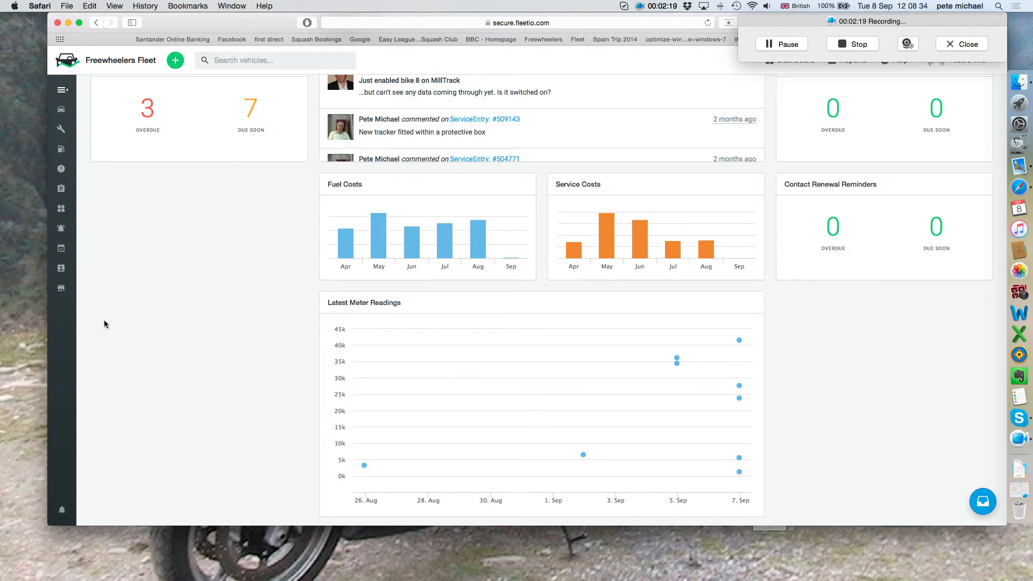
{"action": "mouse_move", "coordinate": [60, 206]}
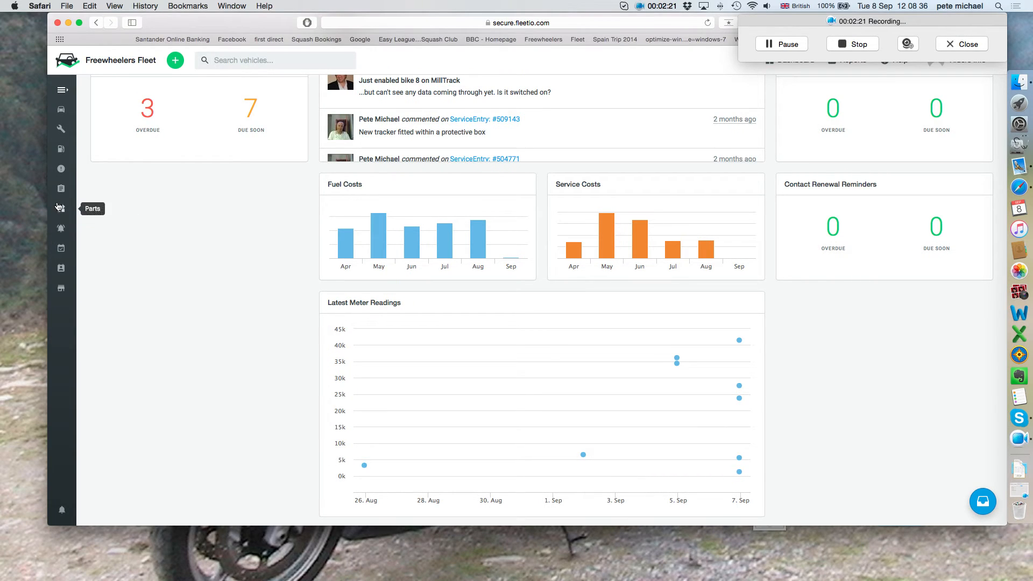
{"action": "mouse_move", "coordinate": [61, 90]}
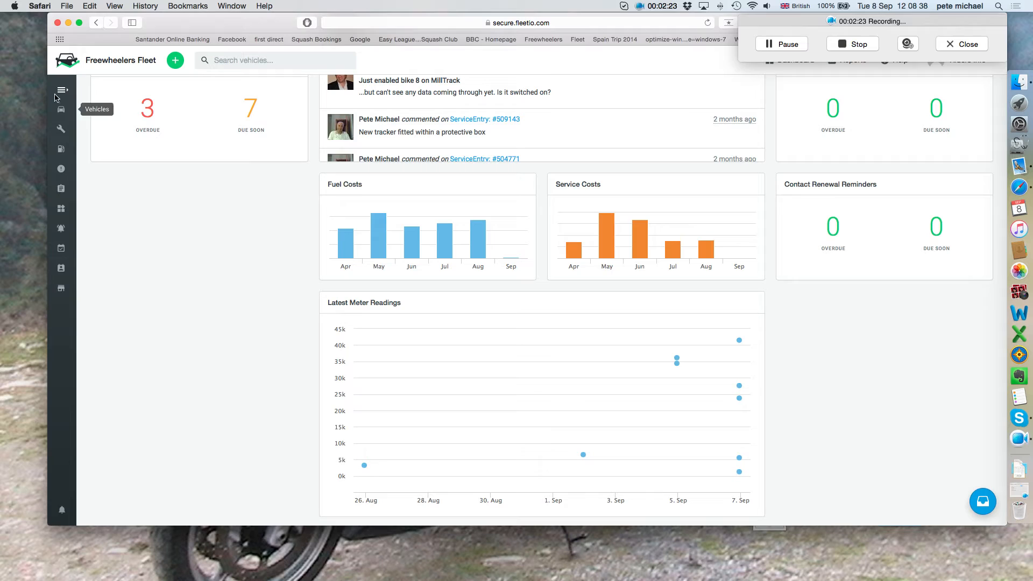
{"action": "left_click", "coordinate": [61, 90]}
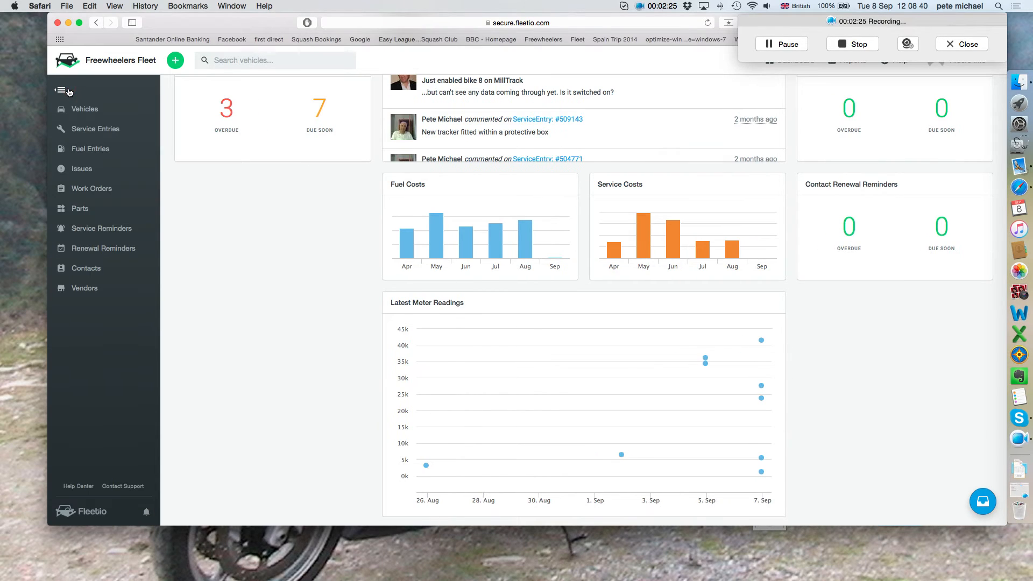
{"action": "mouse_move", "coordinate": [89, 270]}
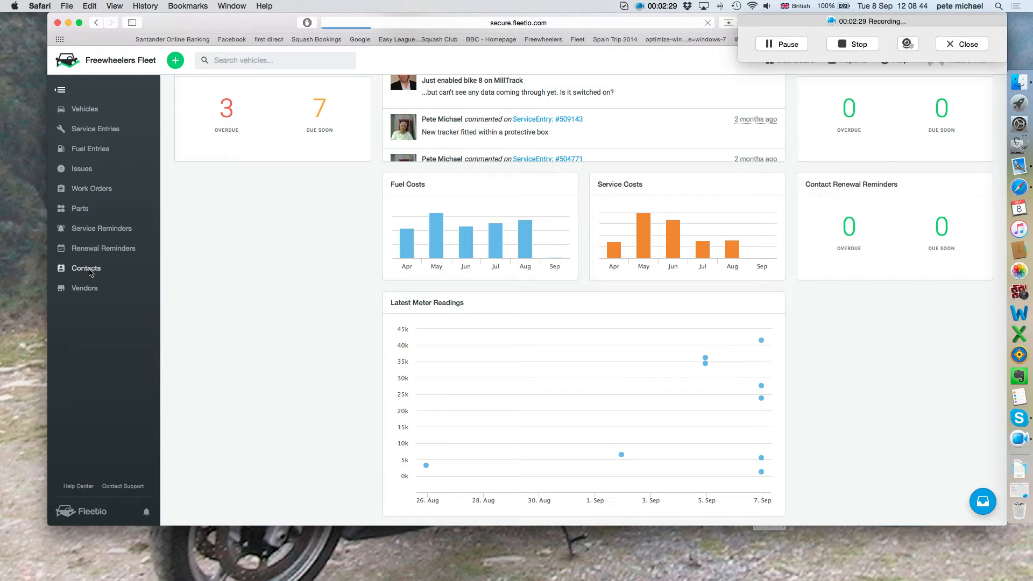
Step: Open the 137-person Contacts list, page forward twice, and show the filter options
{"action": "left_click", "coordinate": [86, 268]}
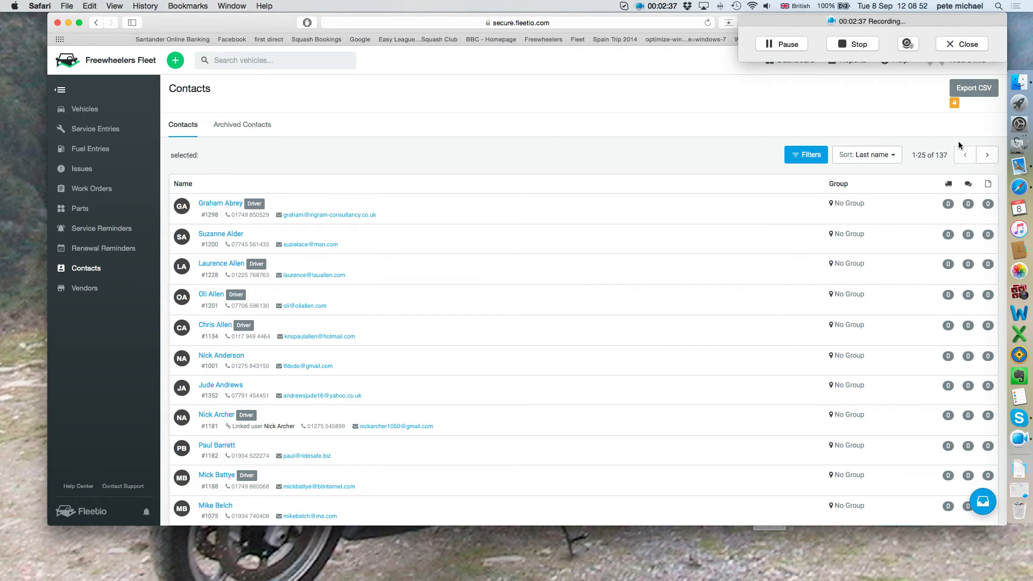
{"action": "mouse_move", "coordinate": [407, 259]}
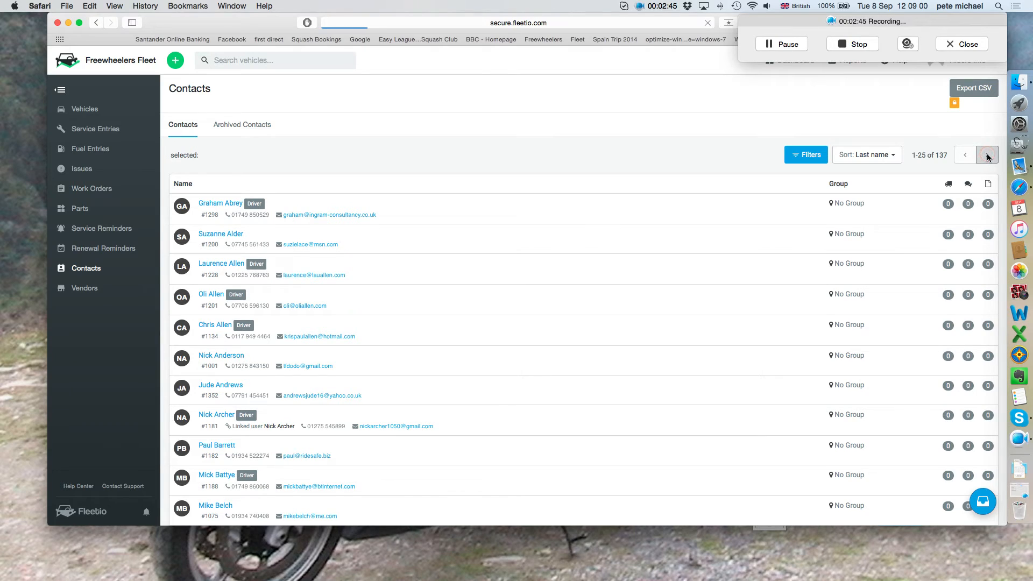
{"action": "left_click", "coordinate": [986, 155]}
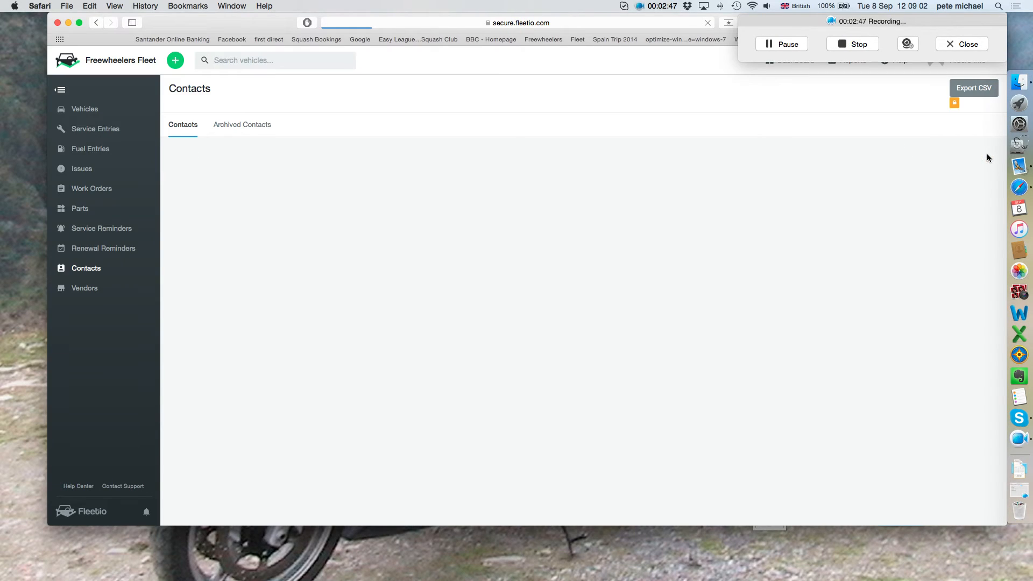
{"action": "left_click", "coordinate": [986, 155]}
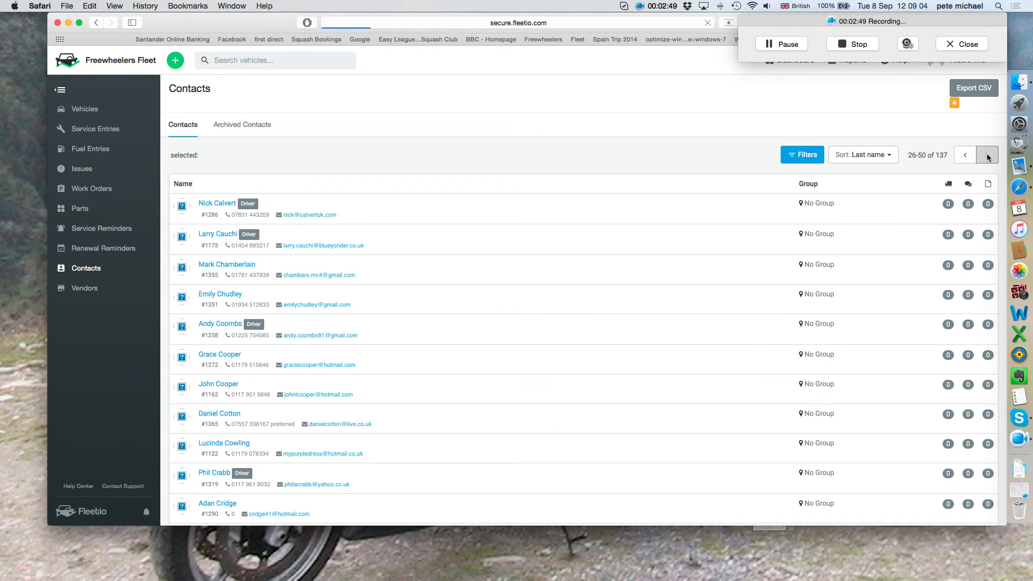
{"action": "left_click", "coordinate": [986, 155]}
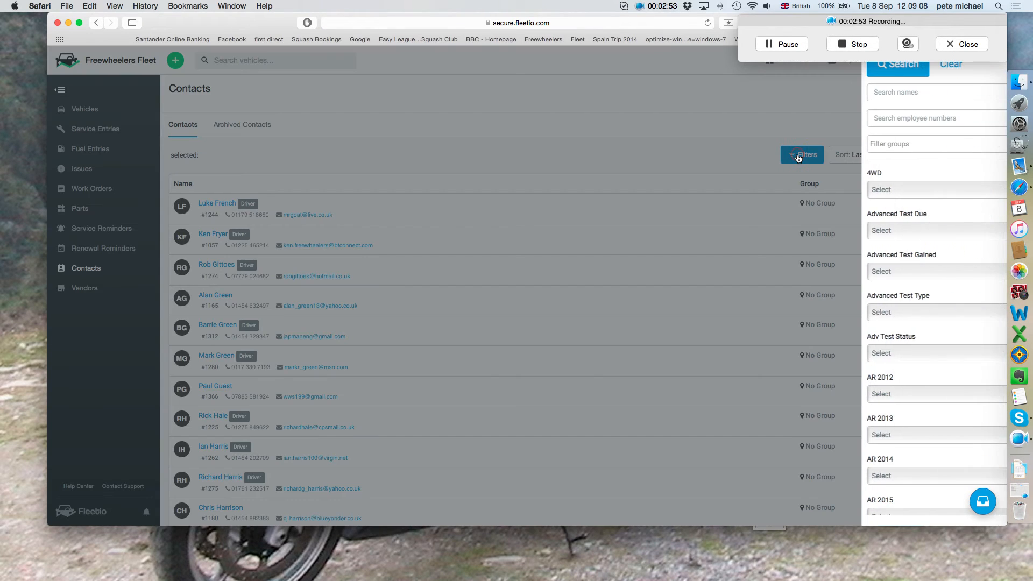
Step: Filter contacts by the name 'michael', leaving two matching drivers
{"action": "left_click", "coordinate": [924, 92]}
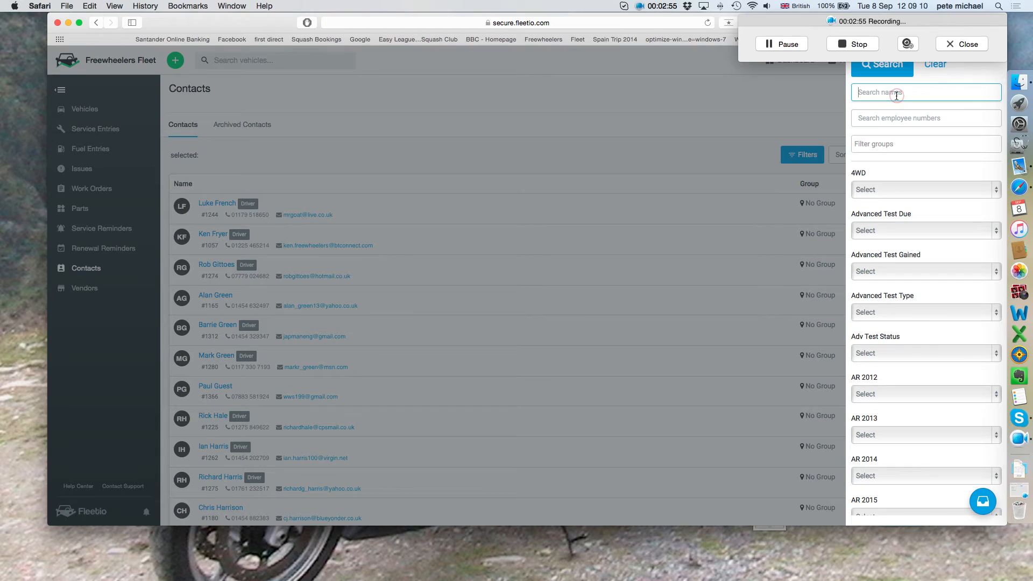
{"action": "type", "text": "mich"}
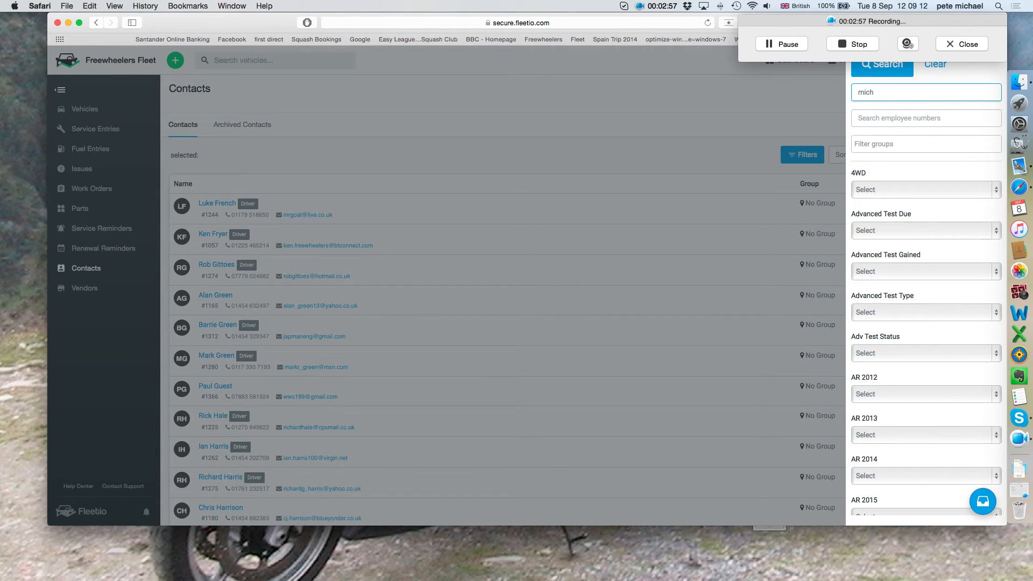
{"action": "type", "text": "ael"}
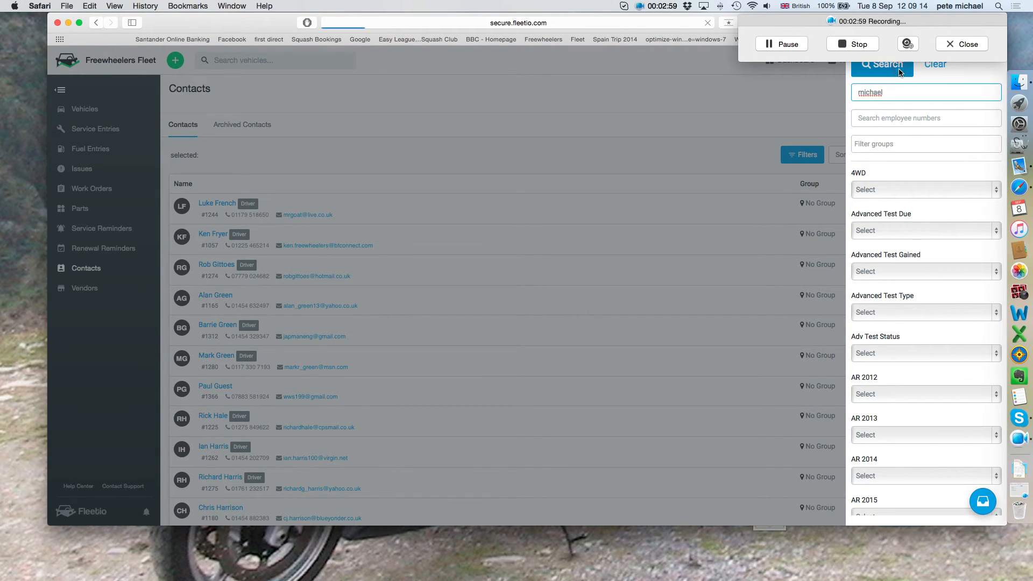
{"action": "left_click", "coordinate": [882, 64]}
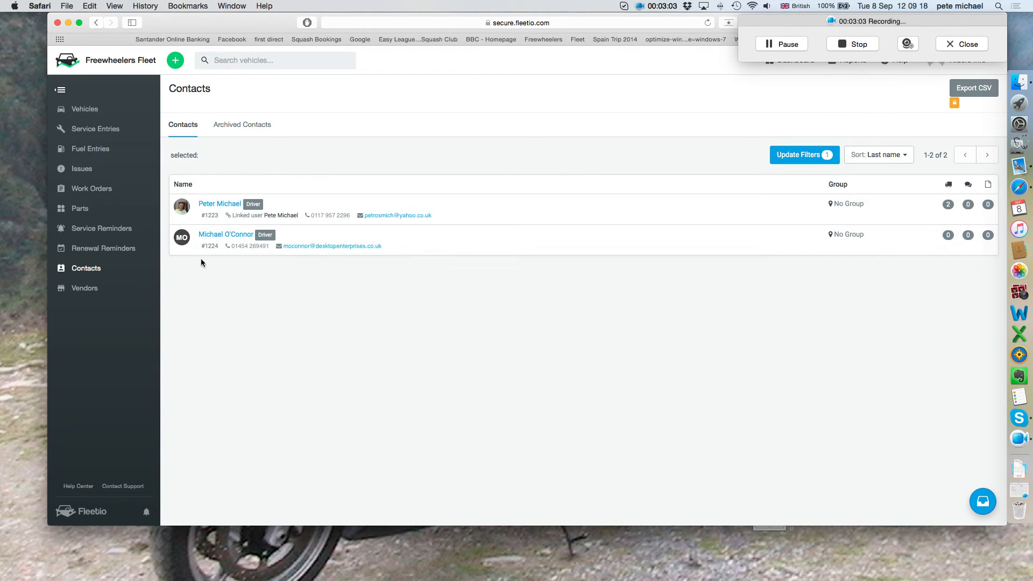
{"action": "mouse_move", "coordinate": [199, 219]}
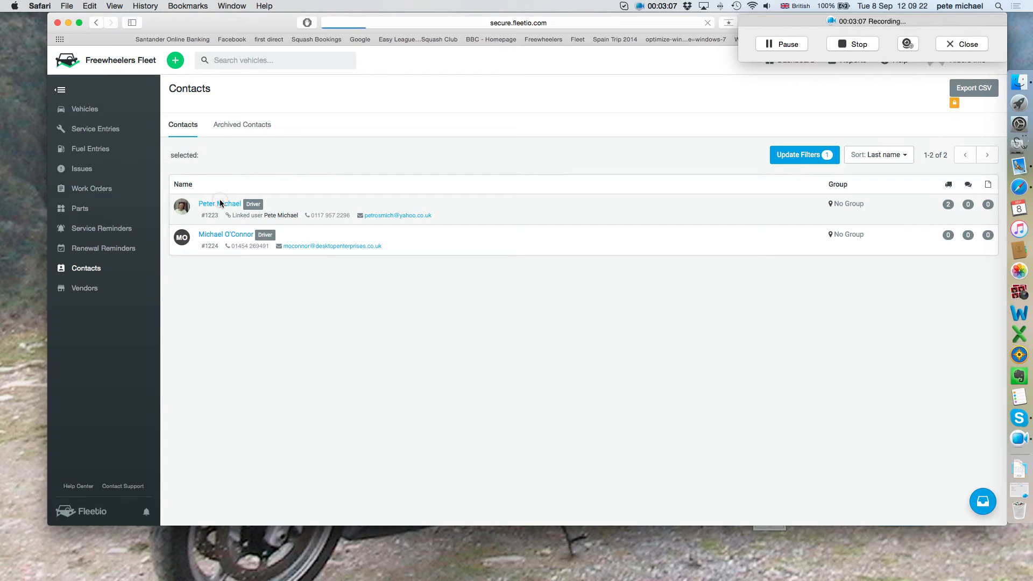
{"action": "left_click", "coordinate": [220, 202]}
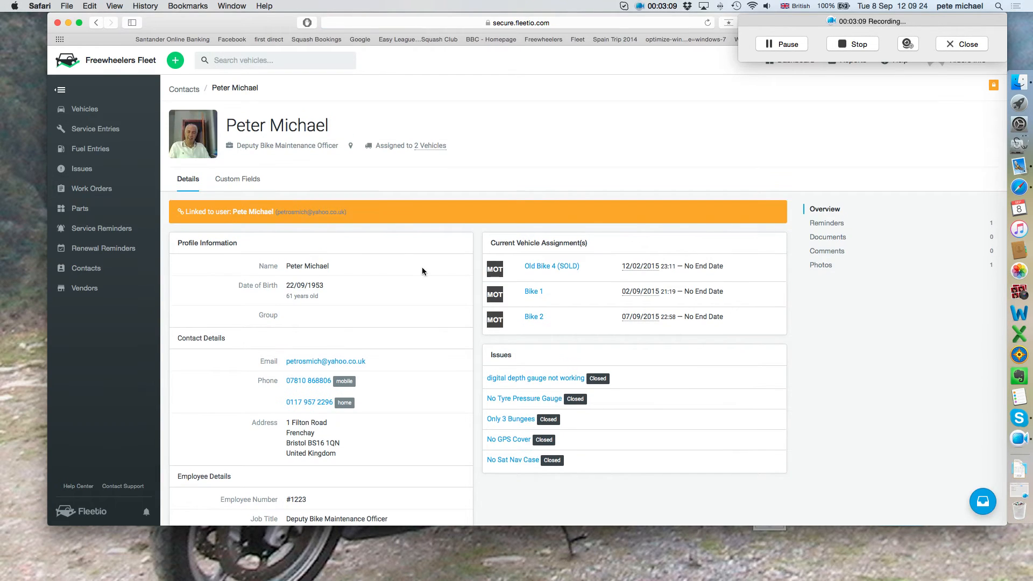
{"action": "scroll", "scroll_direction": "down", "scroll_amount": 3}
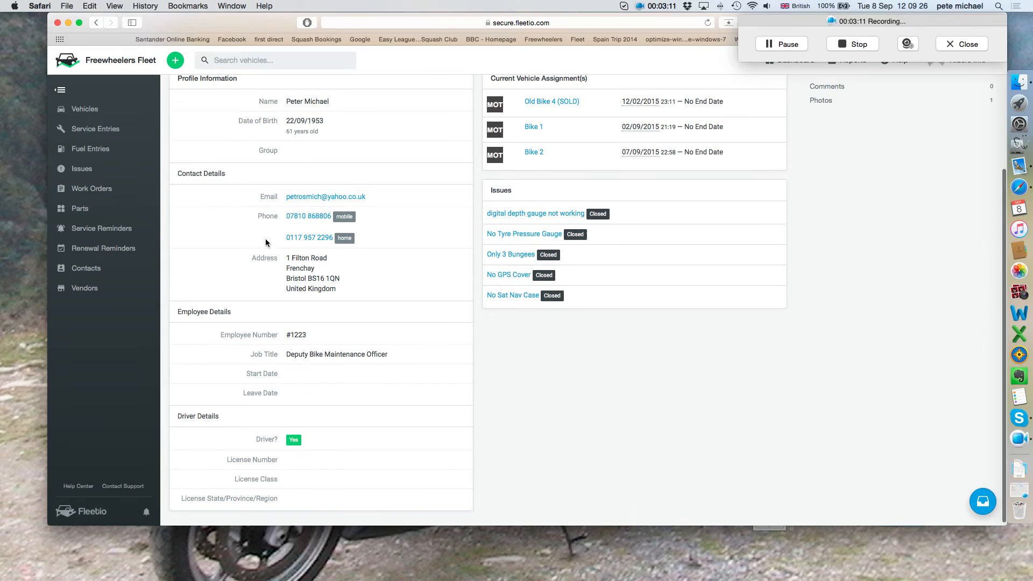
{"action": "mouse_move", "coordinate": [332, 323]}
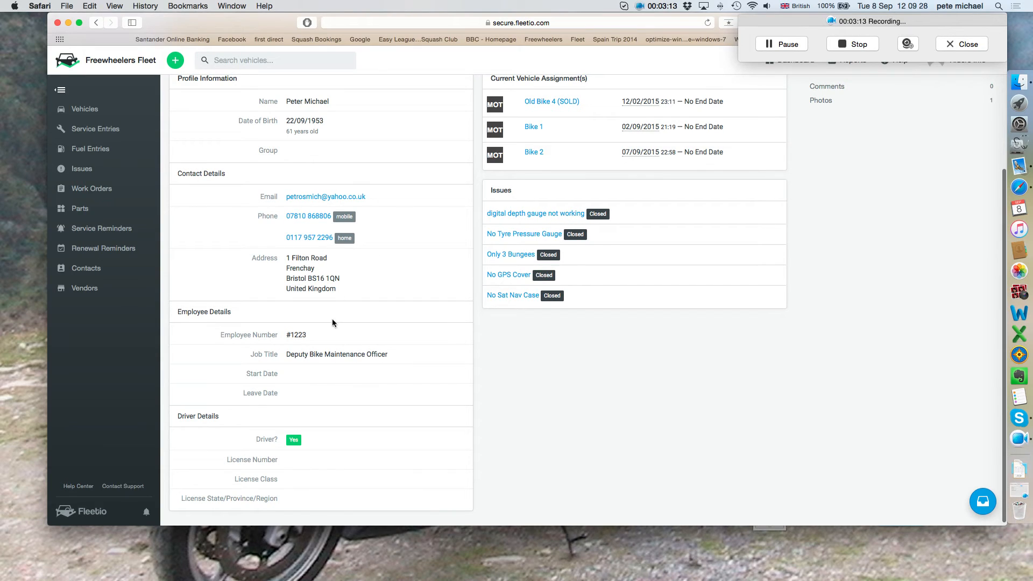
{"action": "scroll", "scroll_direction": "up", "scroll_amount": 3}
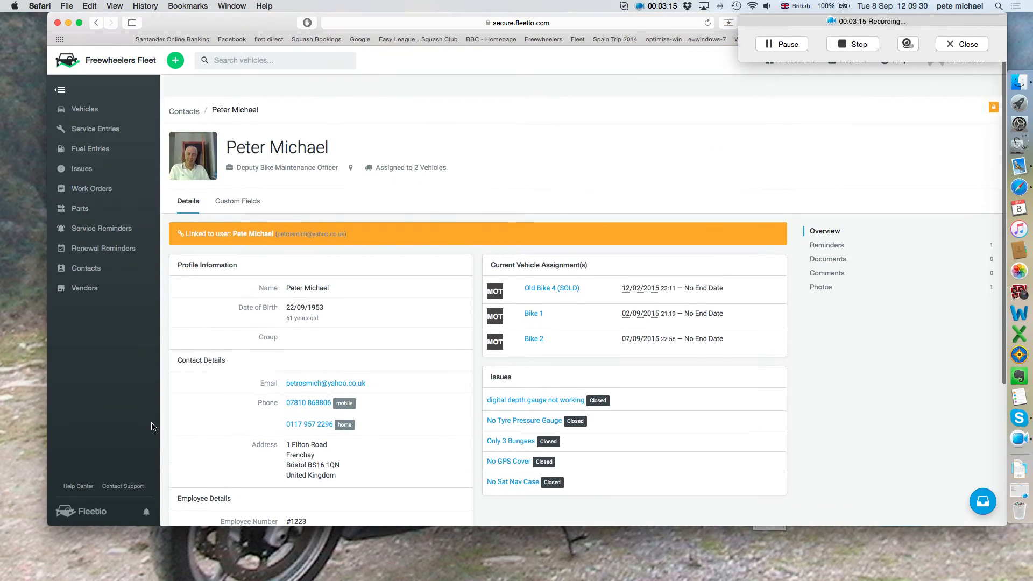
{"action": "scroll", "scroll_direction": "up", "scroll_amount": 3}
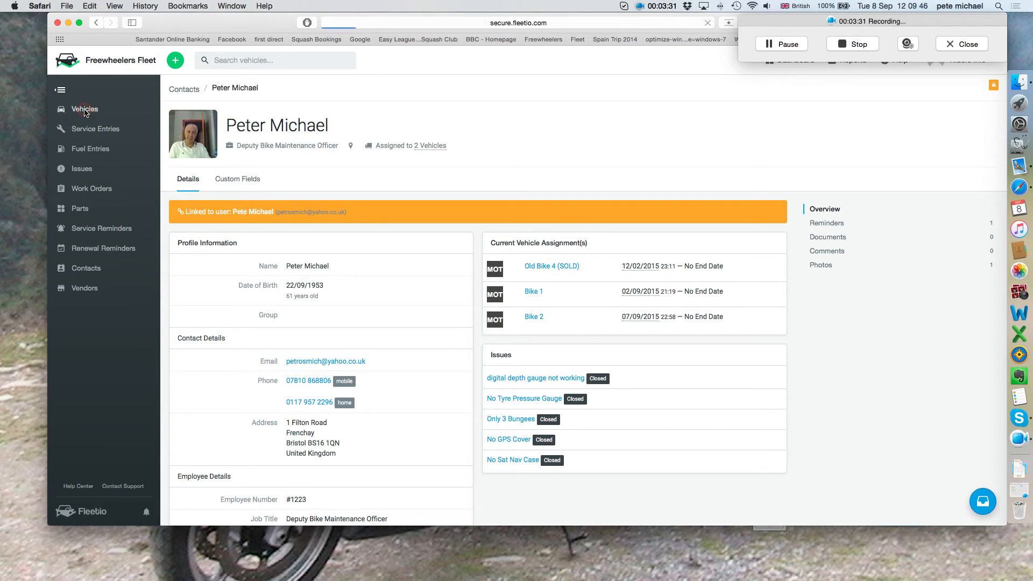
Step: Browse the All Vehicles list of nine bikes with meters, statuses and drivers
{"action": "left_click", "coordinate": [84, 109]}
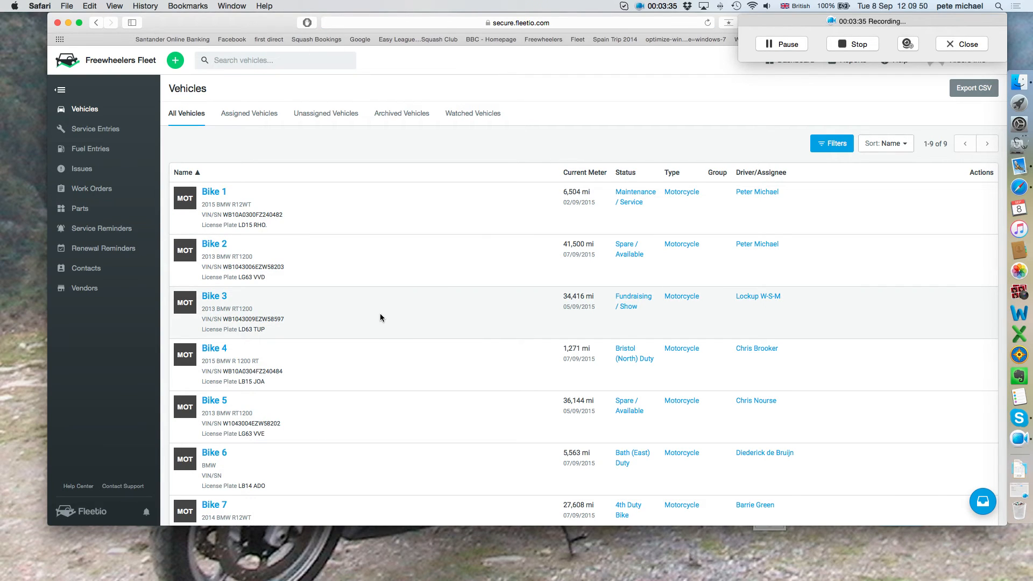
{"action": "scroll", "scroll_direction": "down", "scroll_amount": 3}
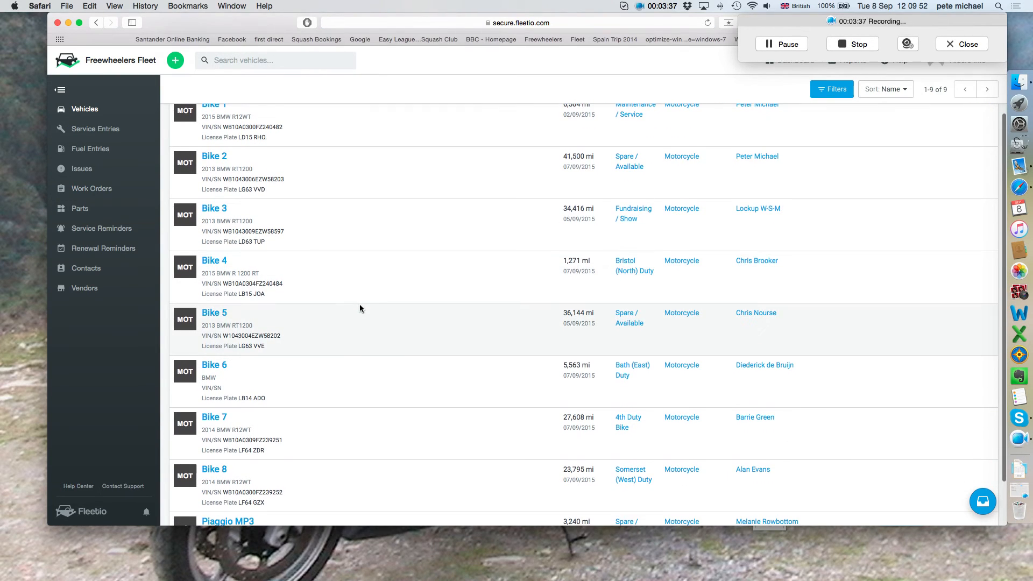
{"action": "scroll", "scroll_direction": "down", "scroll_amount": 3}
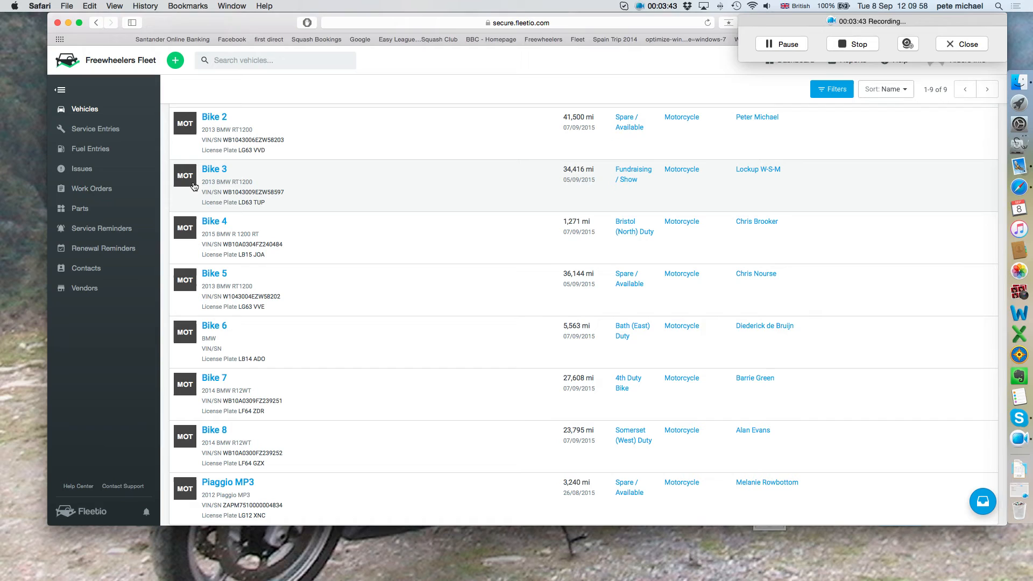
{"action": "scroll", "scroll_direction": "up", "scroll_amount": 3}
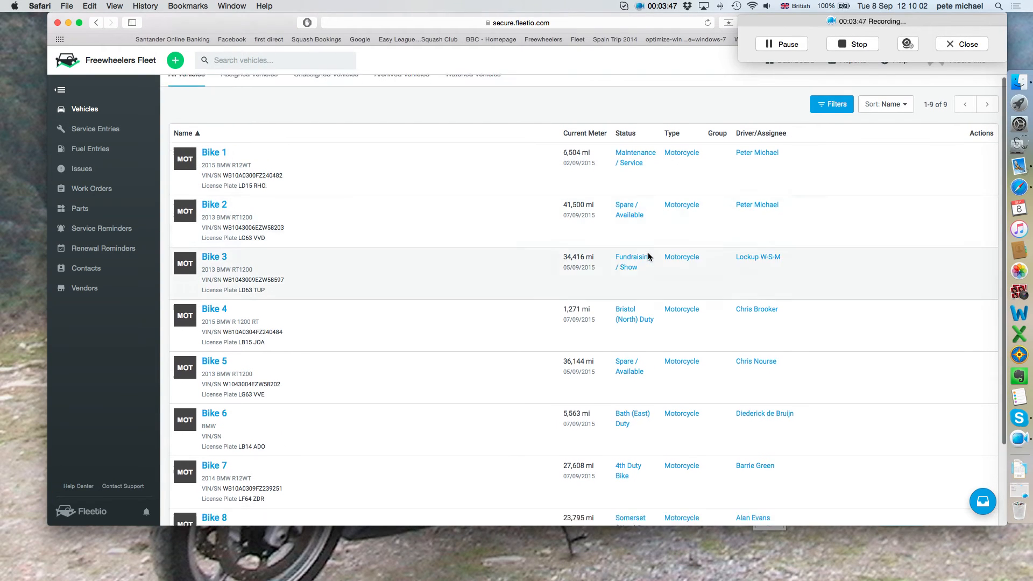
{"action": "scroll", "scroll_direction": "down", "scroll_amount": 3}
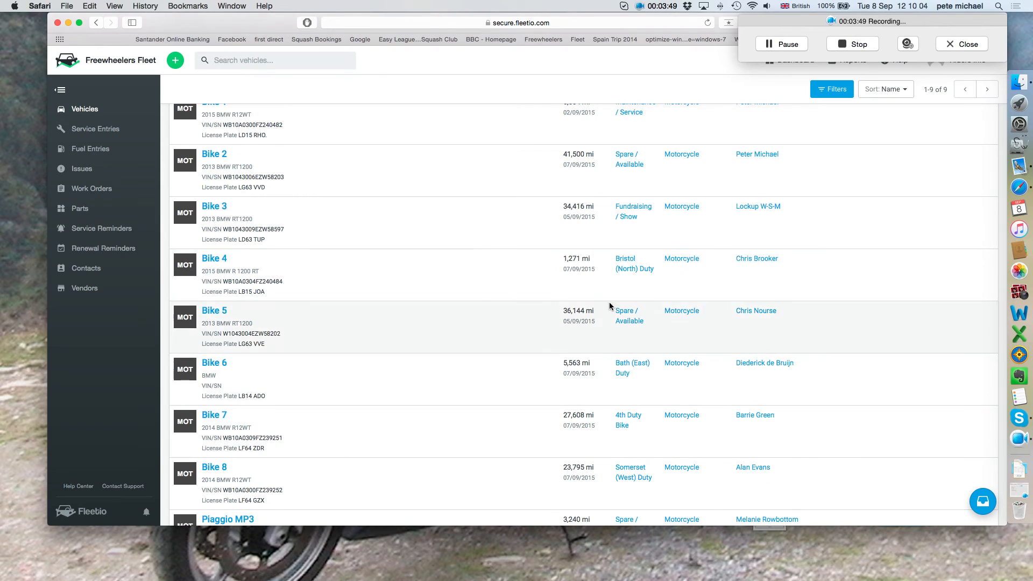
{"action": "scroll", "scroll_direction": "up", "scroll_amount": 3}
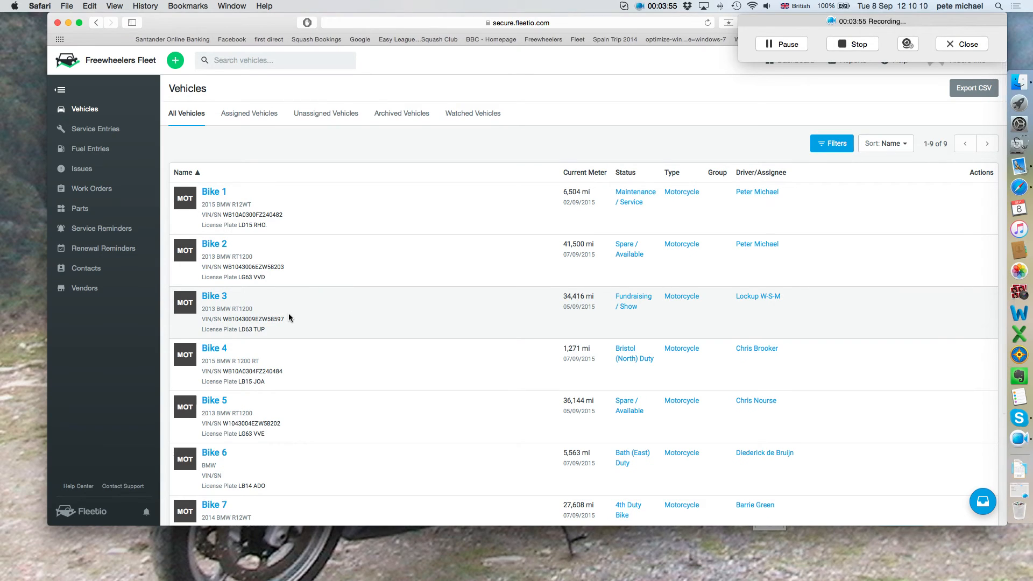
{"action": "mouse_move", "coordinate": [214, 353]}
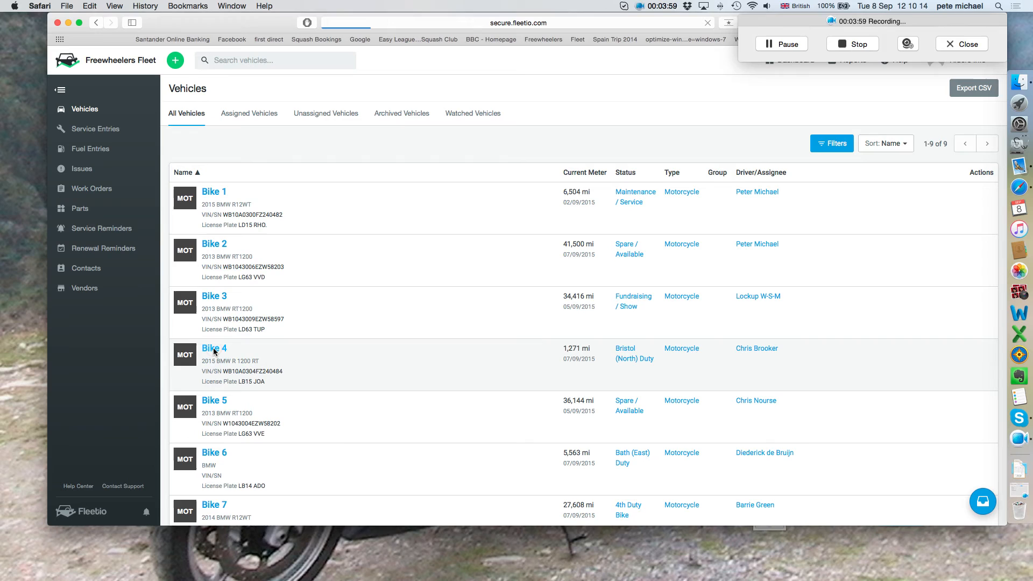
{"action": "left_click", "coordinate": [214, 348]}
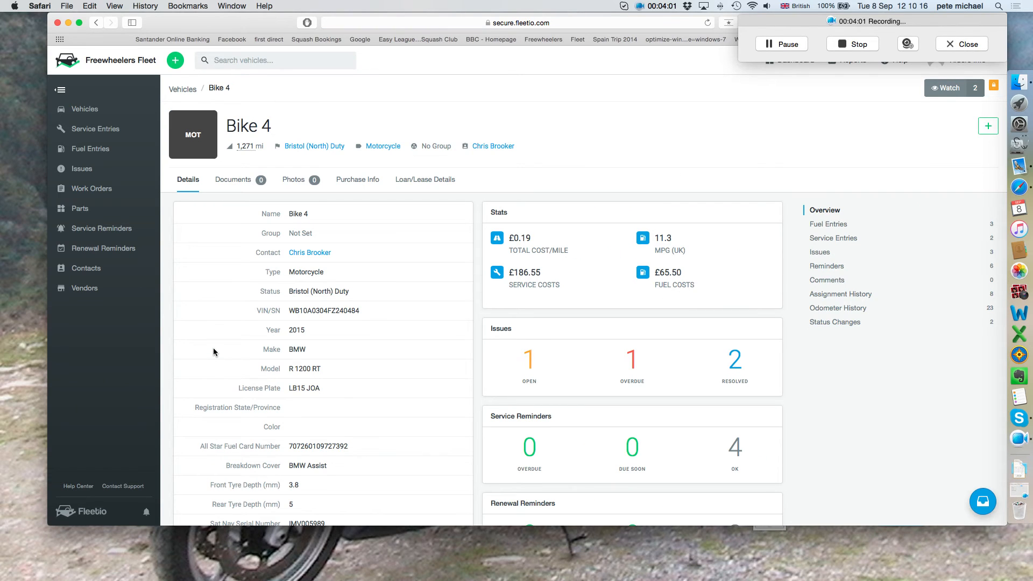
{"action": "scroll", "scroll_direction": "down", "scroll_amount": 3}
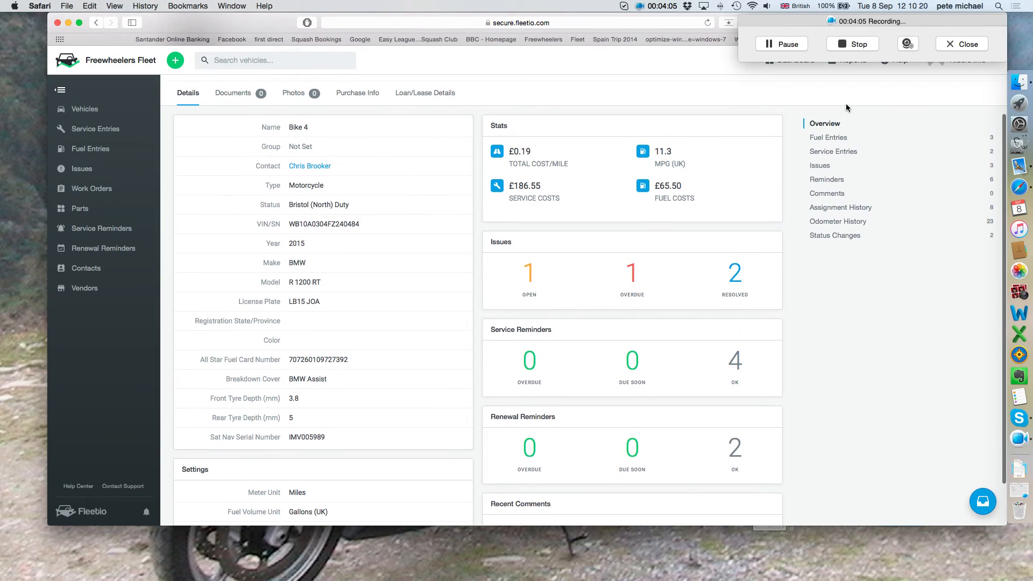
{"action": "mouse_move", "coordinate": [852, 288]}
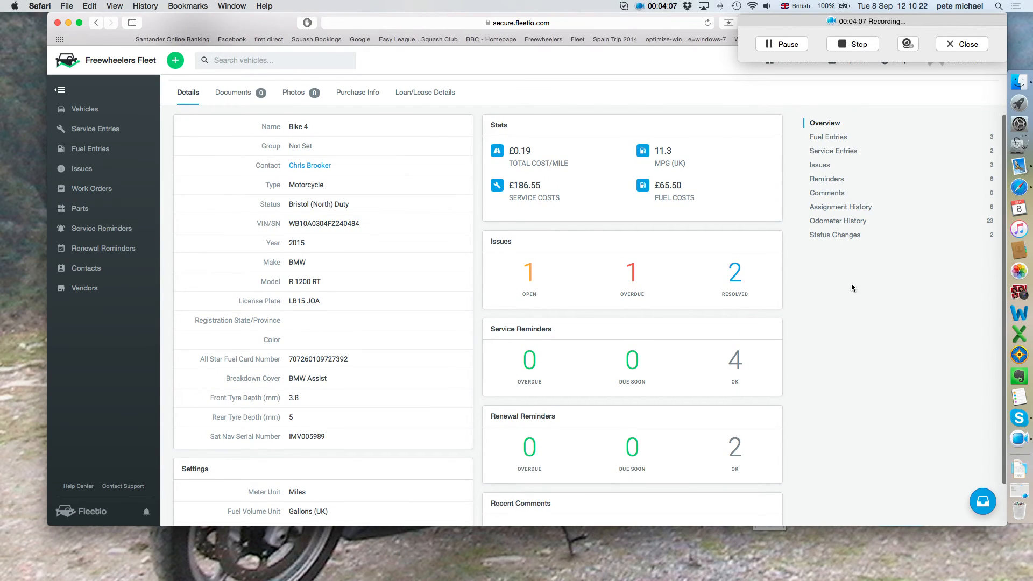
{"action": "mouse_move", "coordinate": [841, 207]}
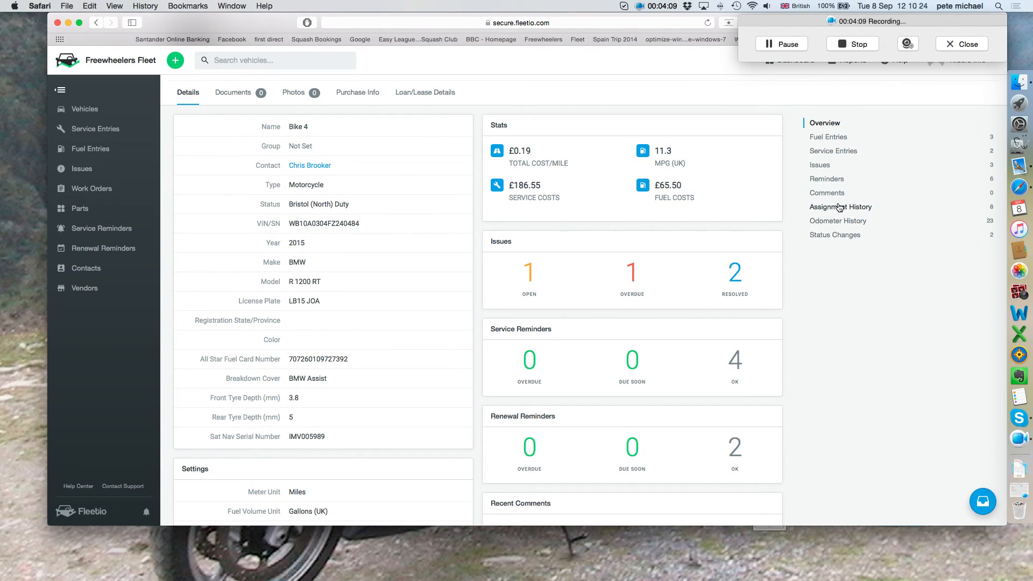
{"action": "left_click", "coordinate": [841, 206]}
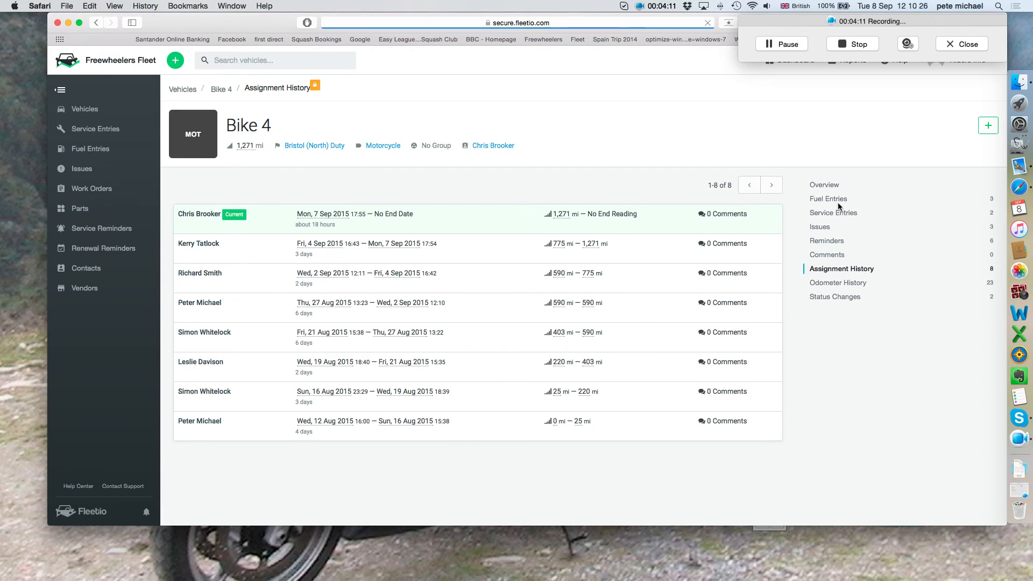
{"action": "mouse_move", "coordinate": [530, 328]}
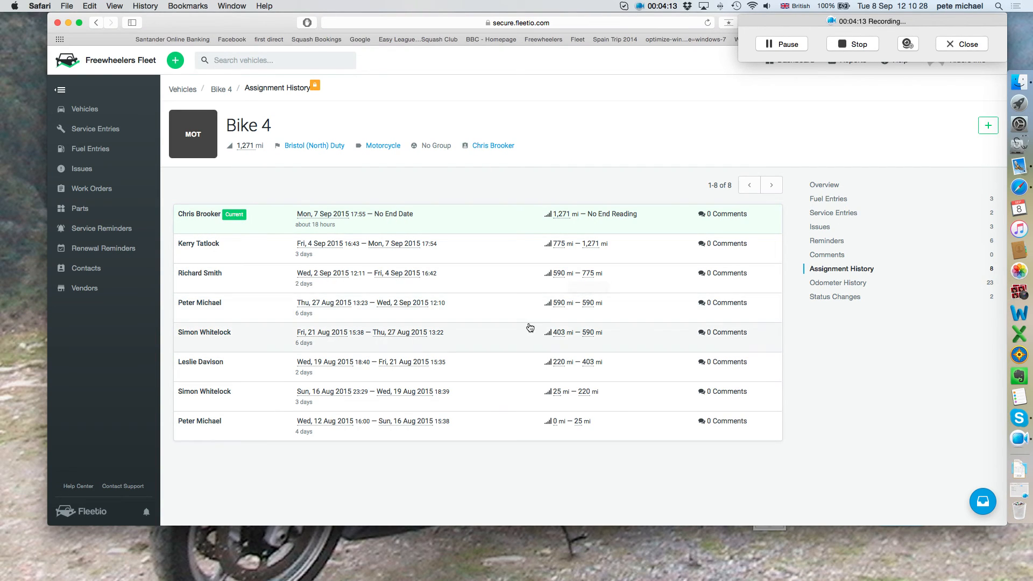
{"action": "mouse_move", "coordinate": [542, 312]}
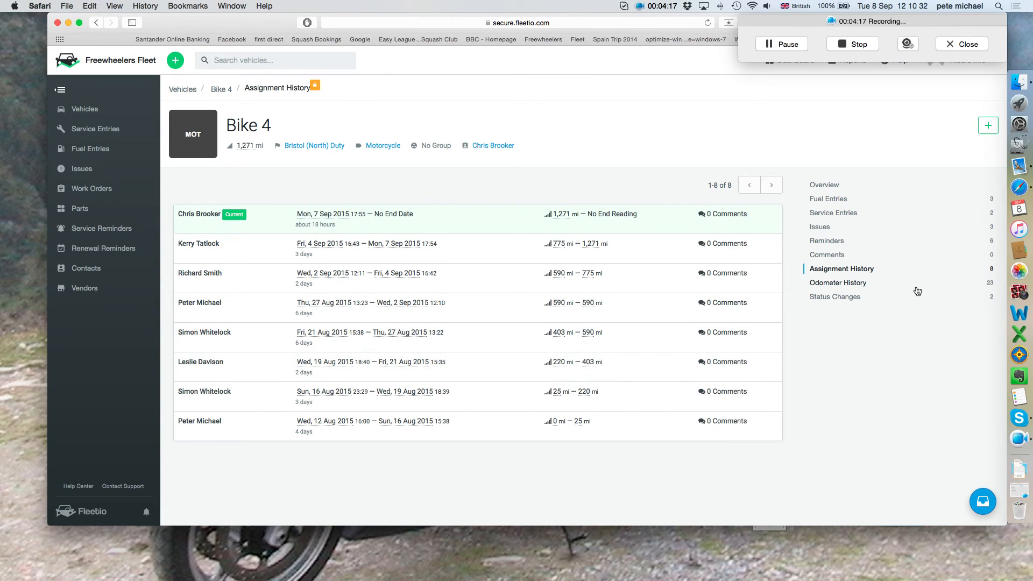
{"action": "mouse_move", "coordinate": [837, 283]}
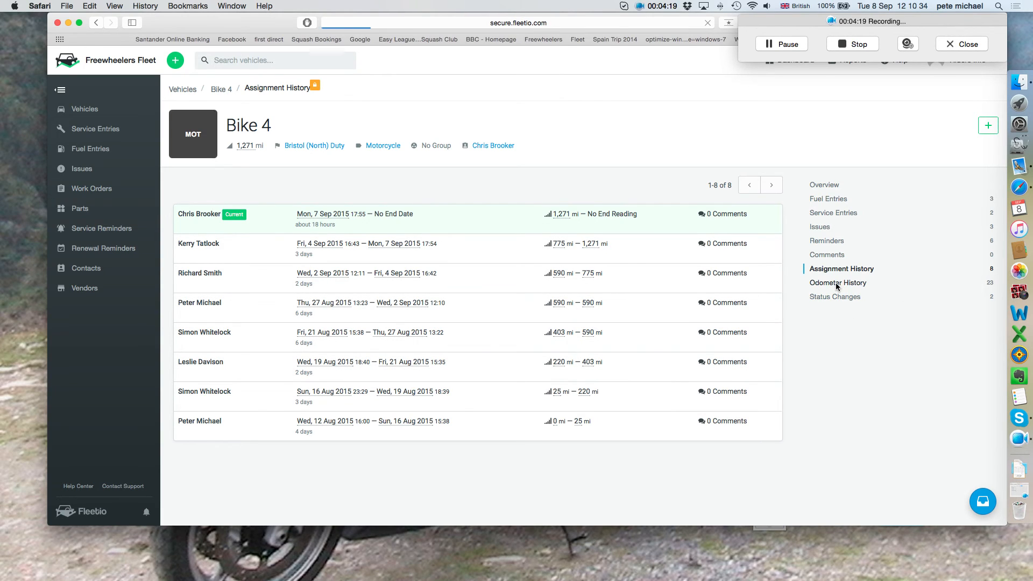
Step: Browse Bike 4's odometer mileage chart and its 23 meter readings
{"action": "left_click", "coordinate": [838, 282]}
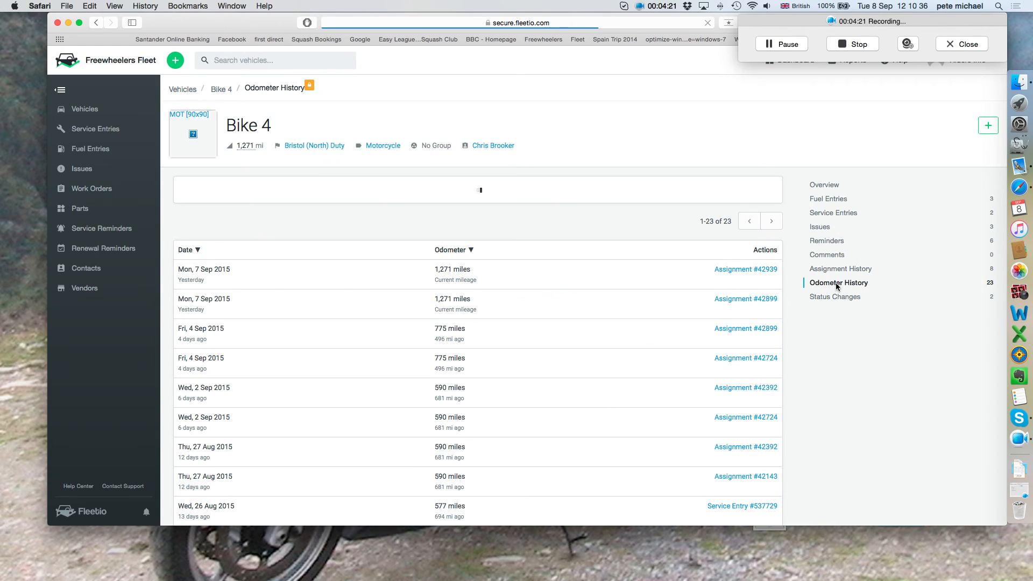
{"action": "scroll", "scroll_direction": "down", "scroll_amount": 3}
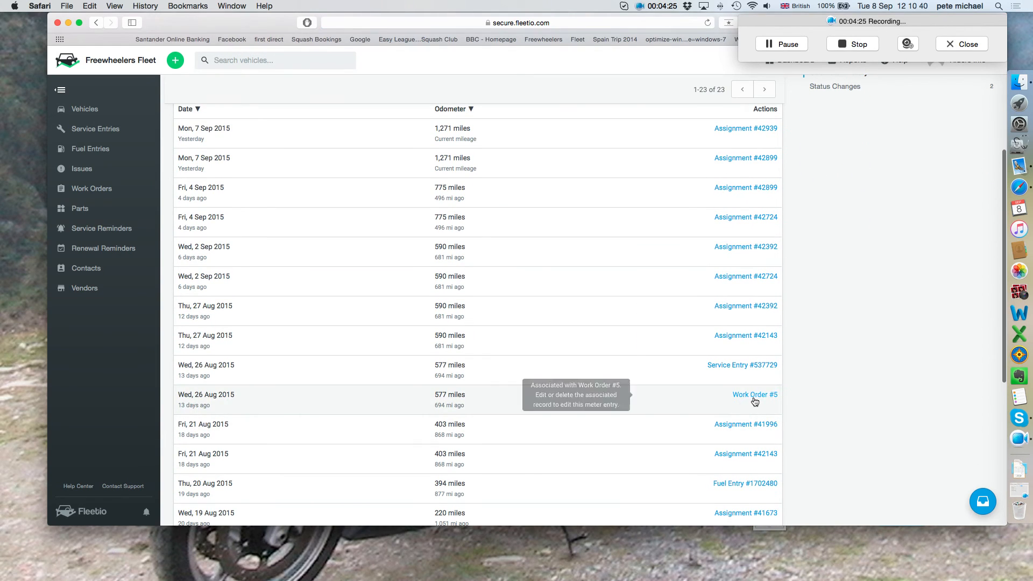
{"action": "scroll", "scroll_direction": "down", "scroll_amount": 3}
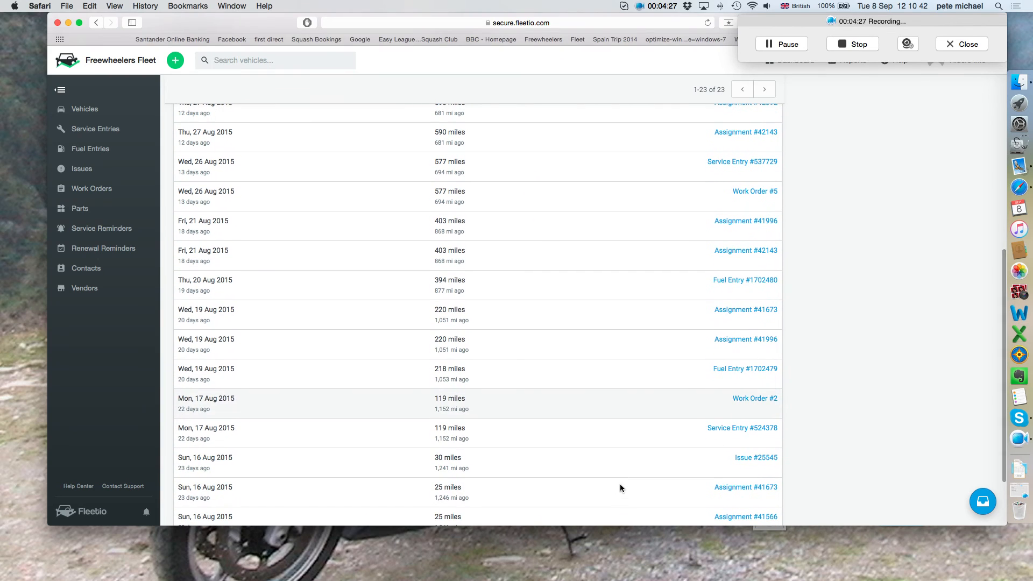
{"action": "scroll", "scroll_direction": "down", "scroll_amount": 3}
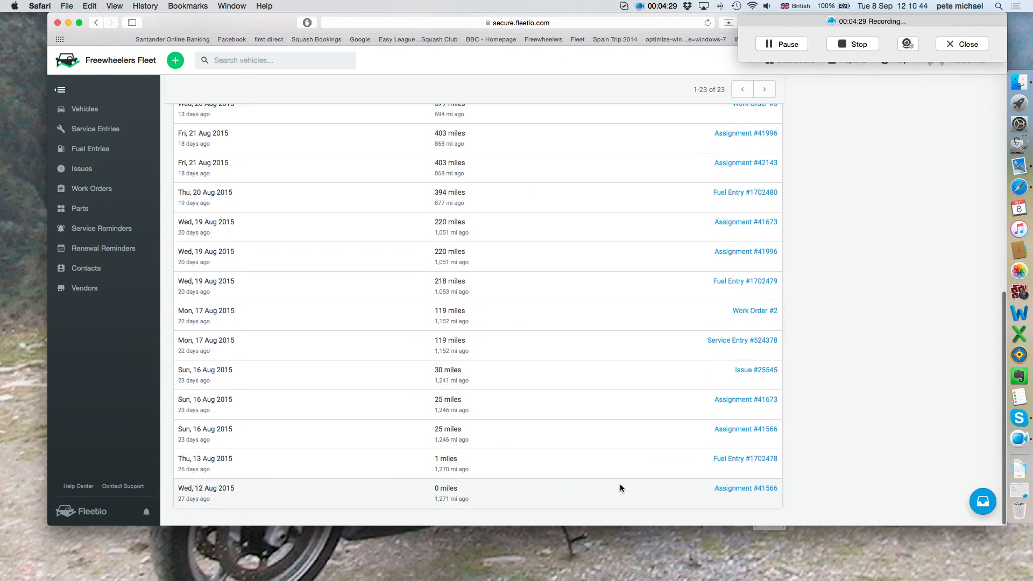
{"action": "mouse_move", "coordinate": [721, 467]}
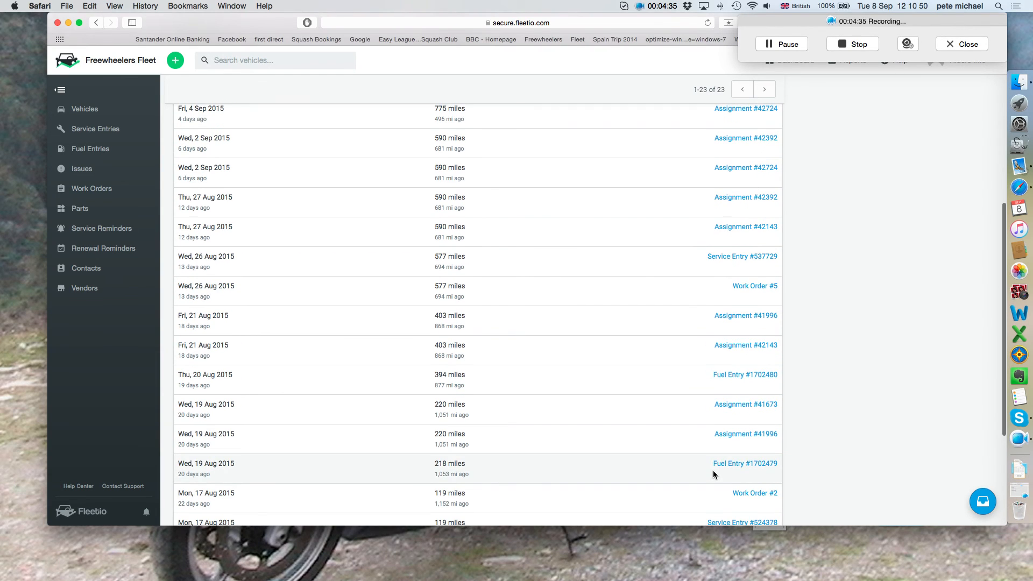
{"action": "scroll", "scroll_direction": "up", "scroll_amount": 3}
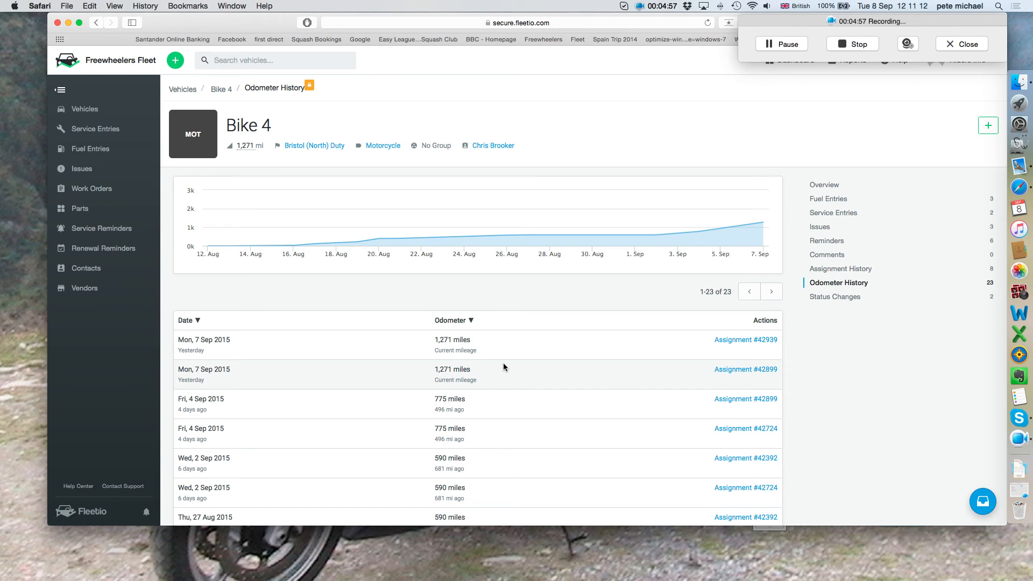
{"action": "mouse_move", "coordinate": [343, 324]}
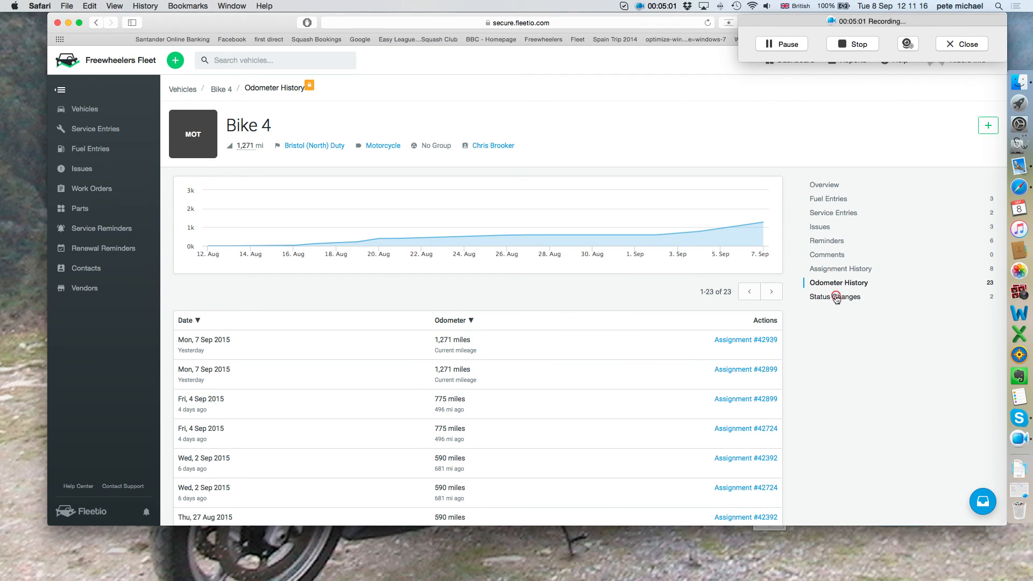
Step: Check Bike 4's two status changes, then open Bike 5's vehicle page
{"action": "left_click", "coordinate": [834, 296]}
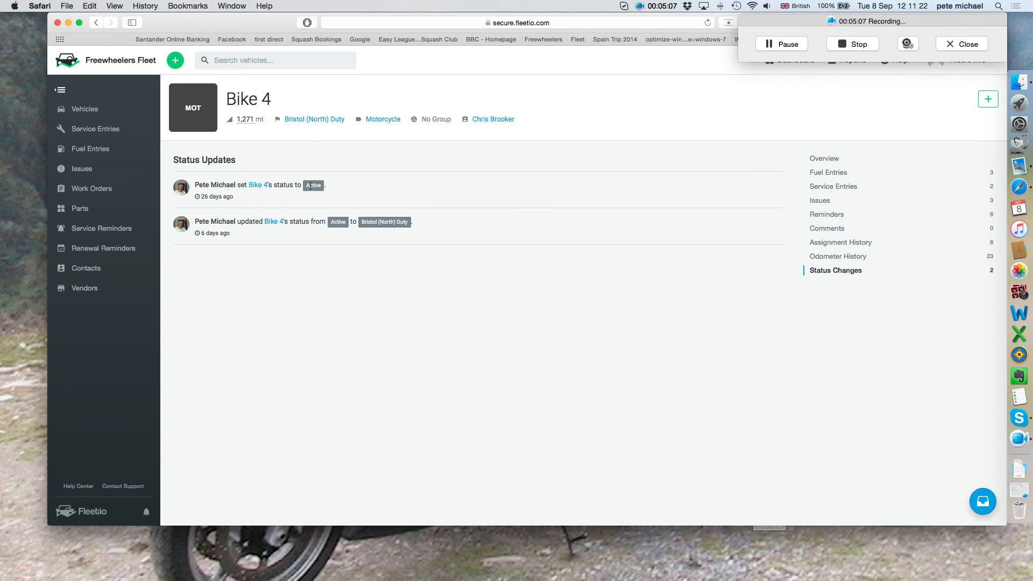
{"action": "mouse_move", "coordinate": [387, 238]}
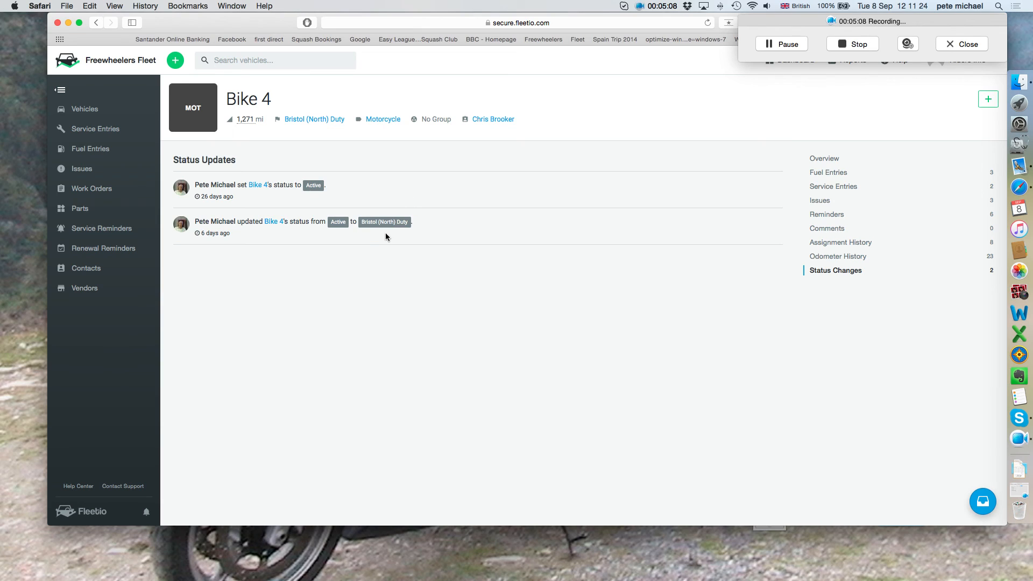
{"action": "mouse_move", "coordinate": [687, 108]}
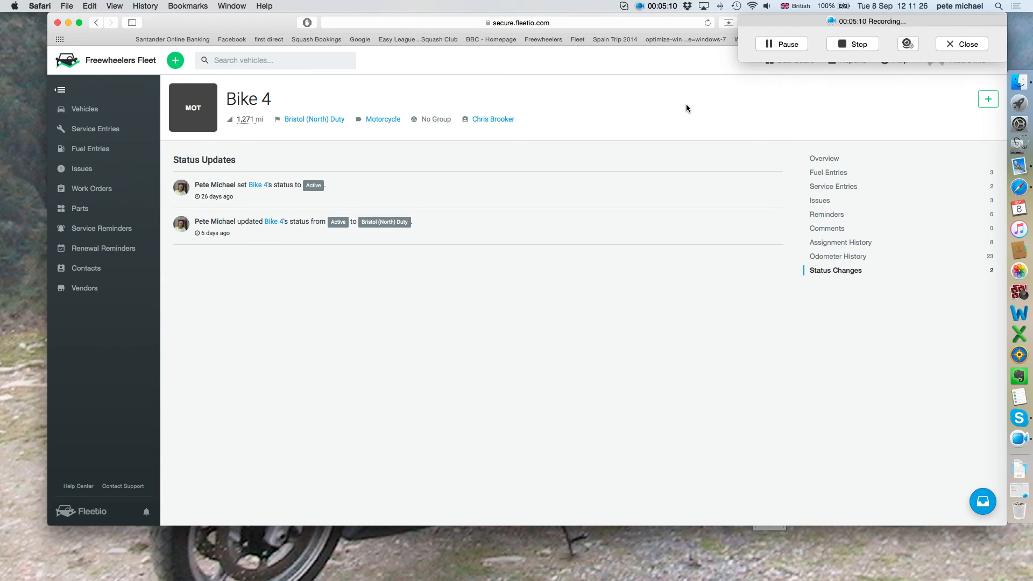
{"action": "mouse_move", "coordinate": [333, 186]}
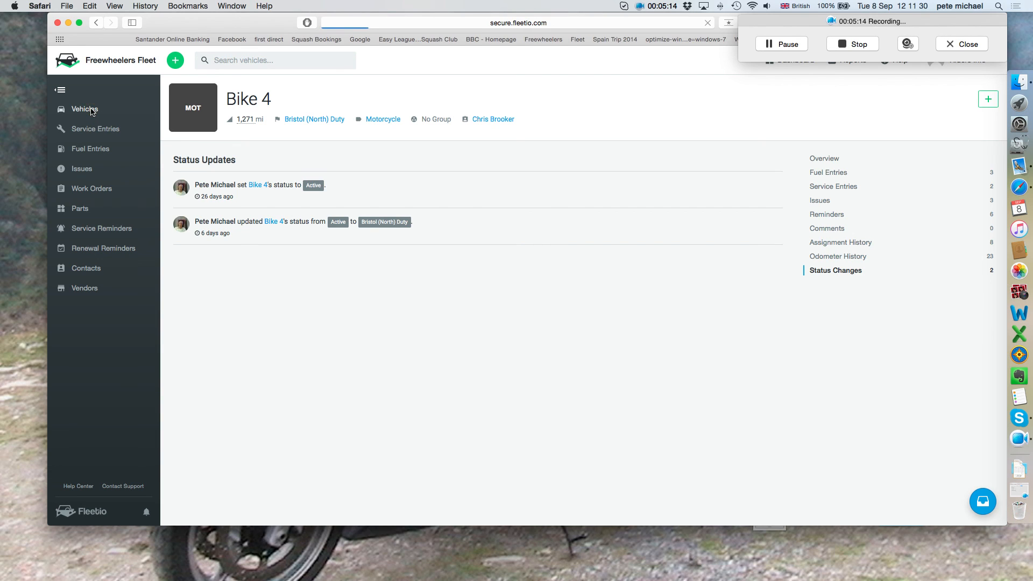
{"action": "left_click", "coordinate": [84, 108]}
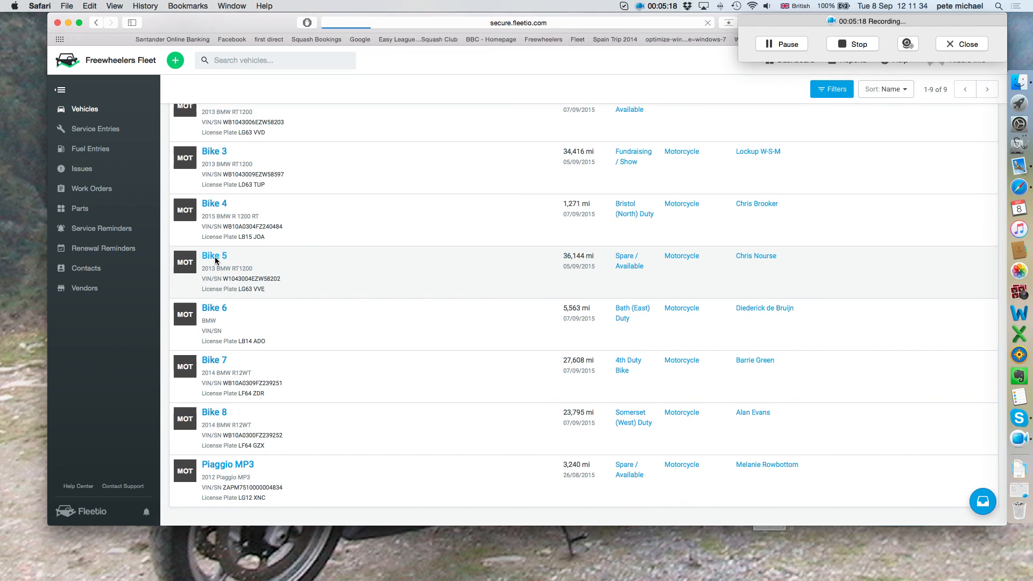
{"action": "left_click", "coordinate": [214, 256]}
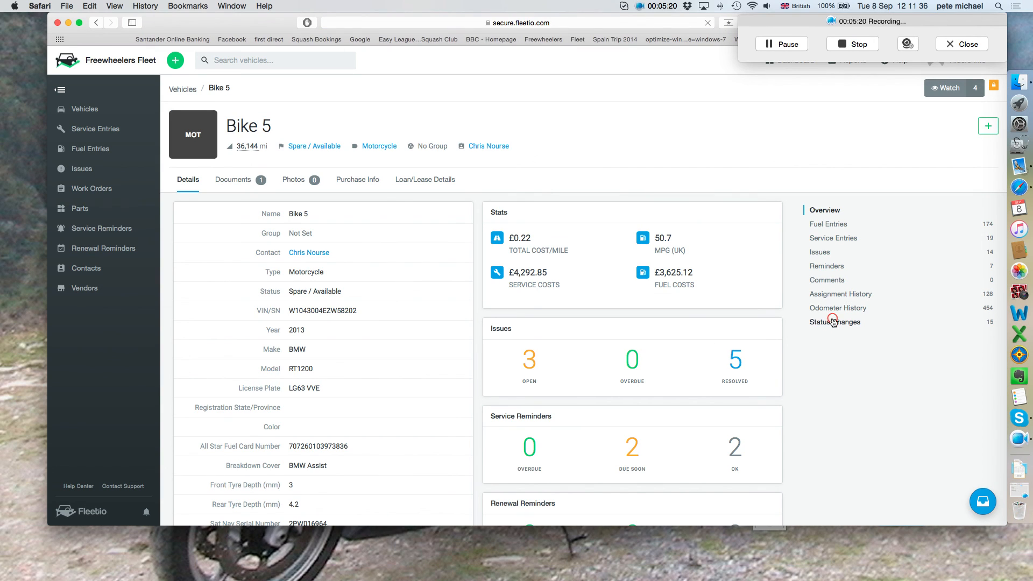
Step: Open Bike 5's Status Changes list and scroll through its 15 updates spanning nine months
{"action": "left_click", "coordinate": [834, 321]}
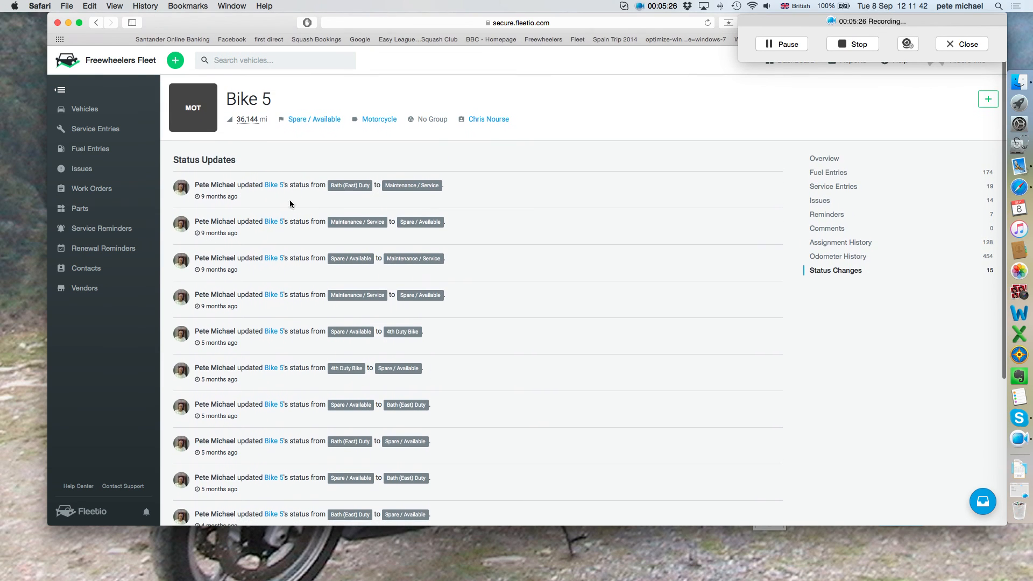
{"action": "scroll", "scroll_direction": "down", "scroll_amount": 3}
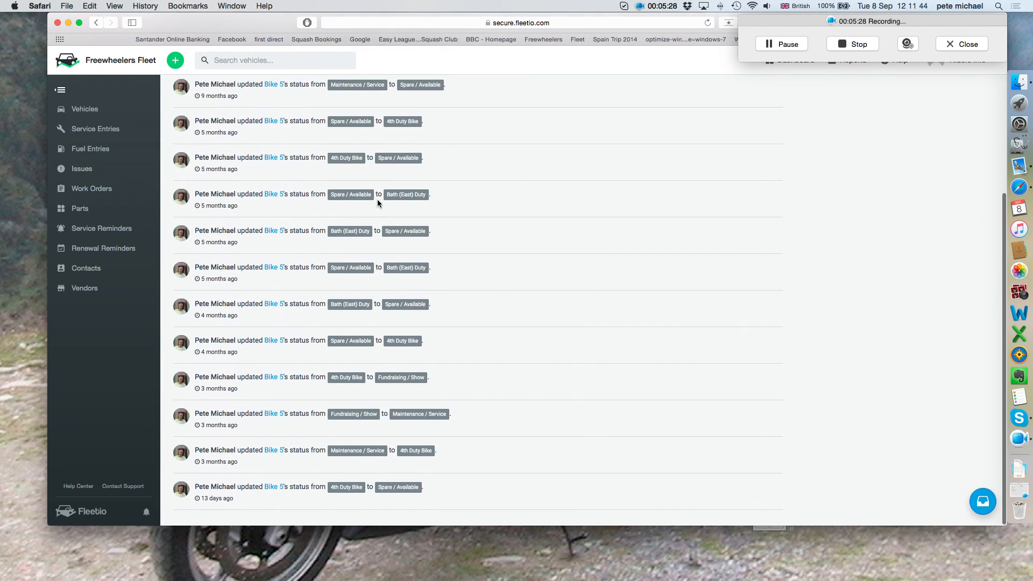
{"action": "mouse_move", "coordinate": [433, 498]}
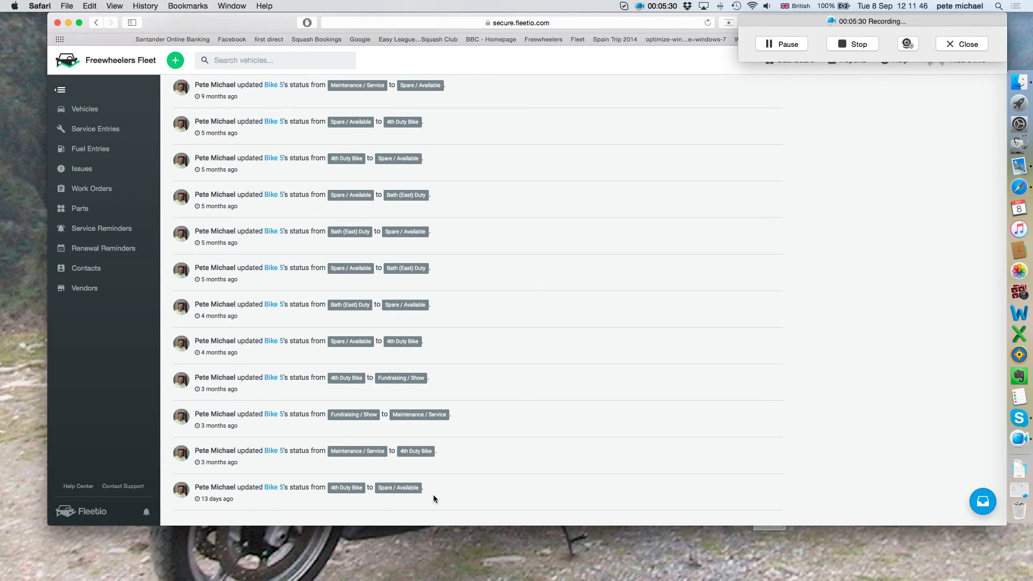
{"action": "mouse_move", "coordinate": [419, 493]}
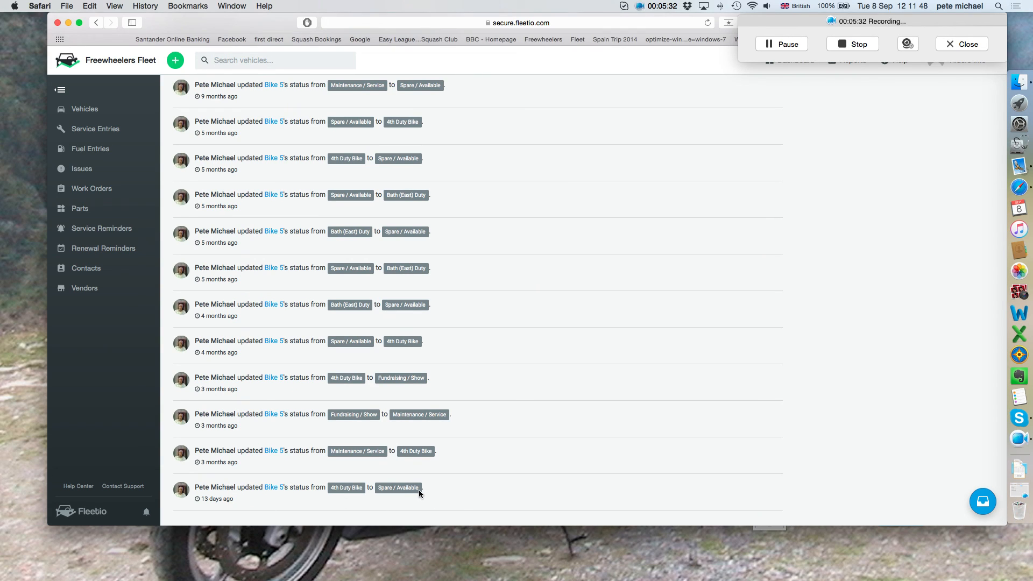
{"action": "mouse_move", "coordinate": [108, 356]}
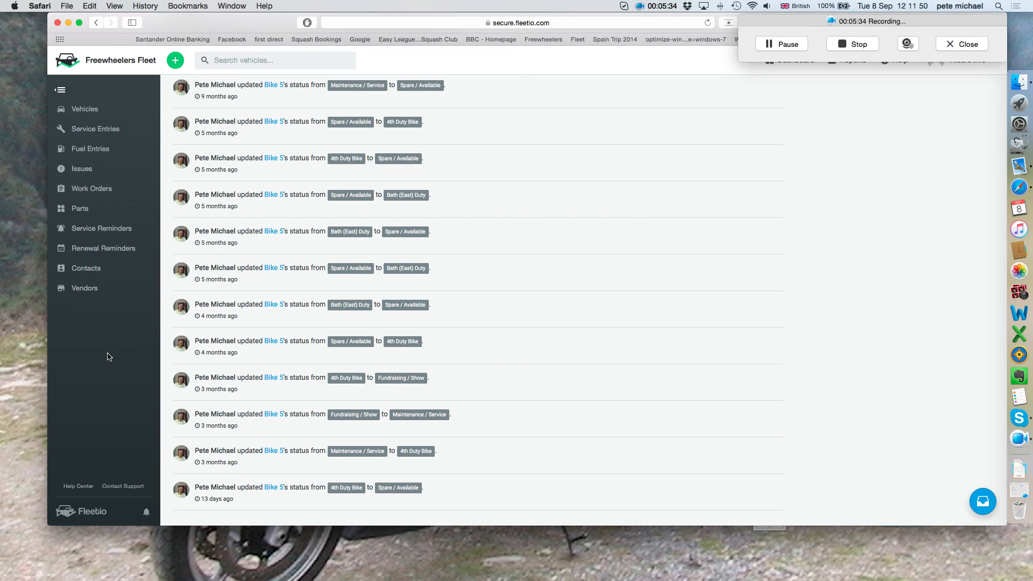
{"action": "mouse_move", "coordinate": [604, 294]}
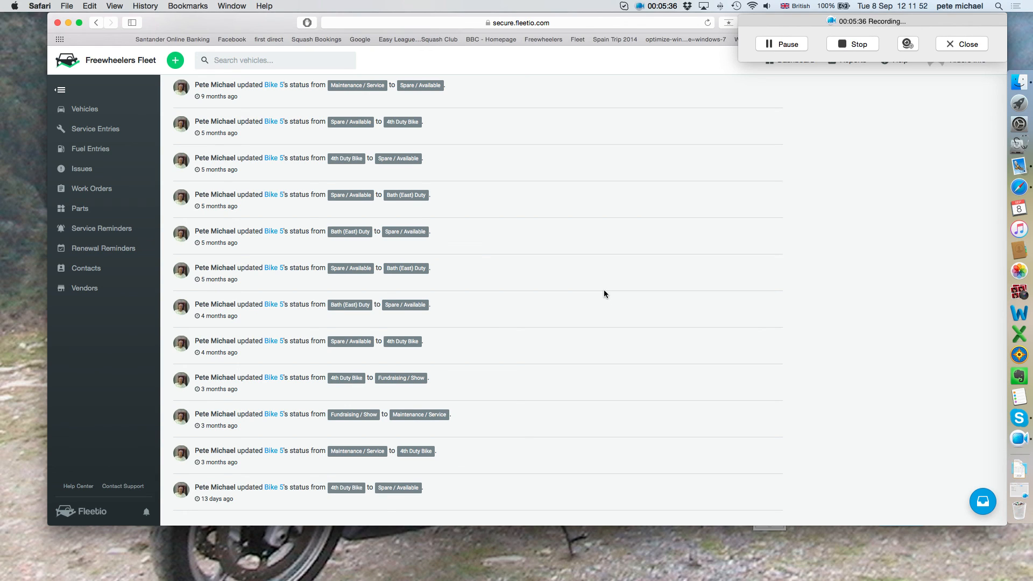
{"action": "left_click", "coordinate": [270, 85]}
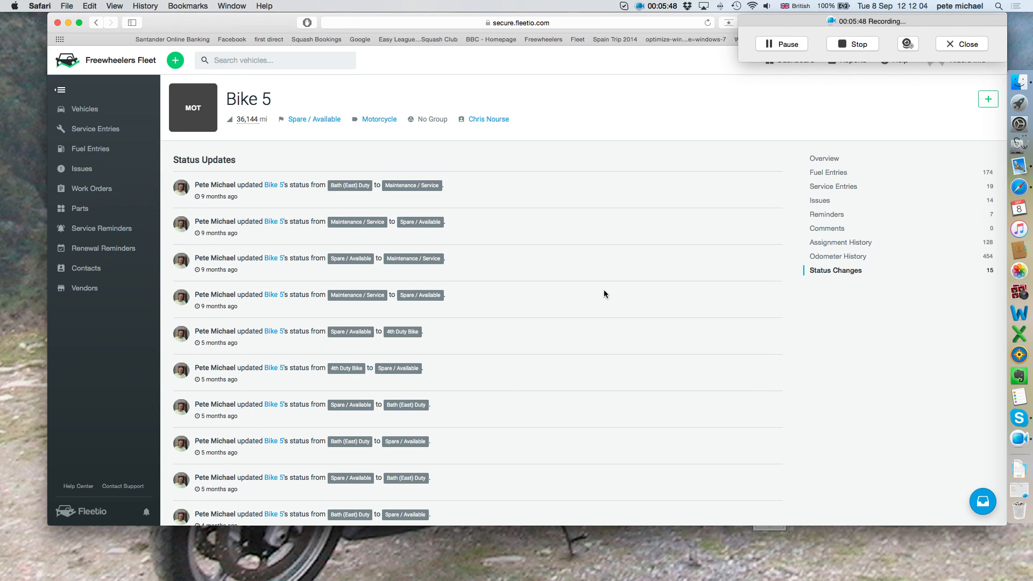
{"action": "mouse_move", "coordinate": [787, 191]}
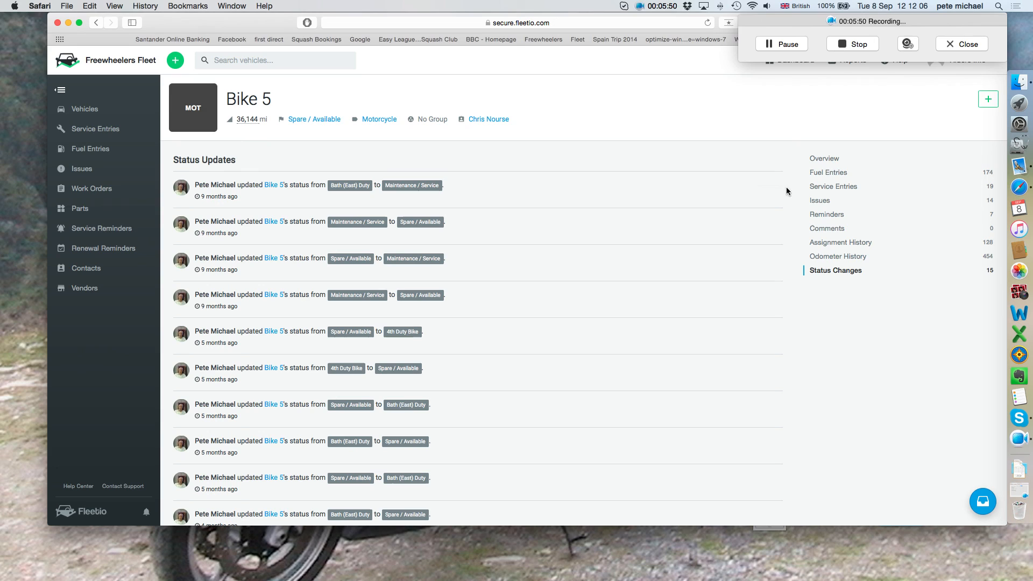